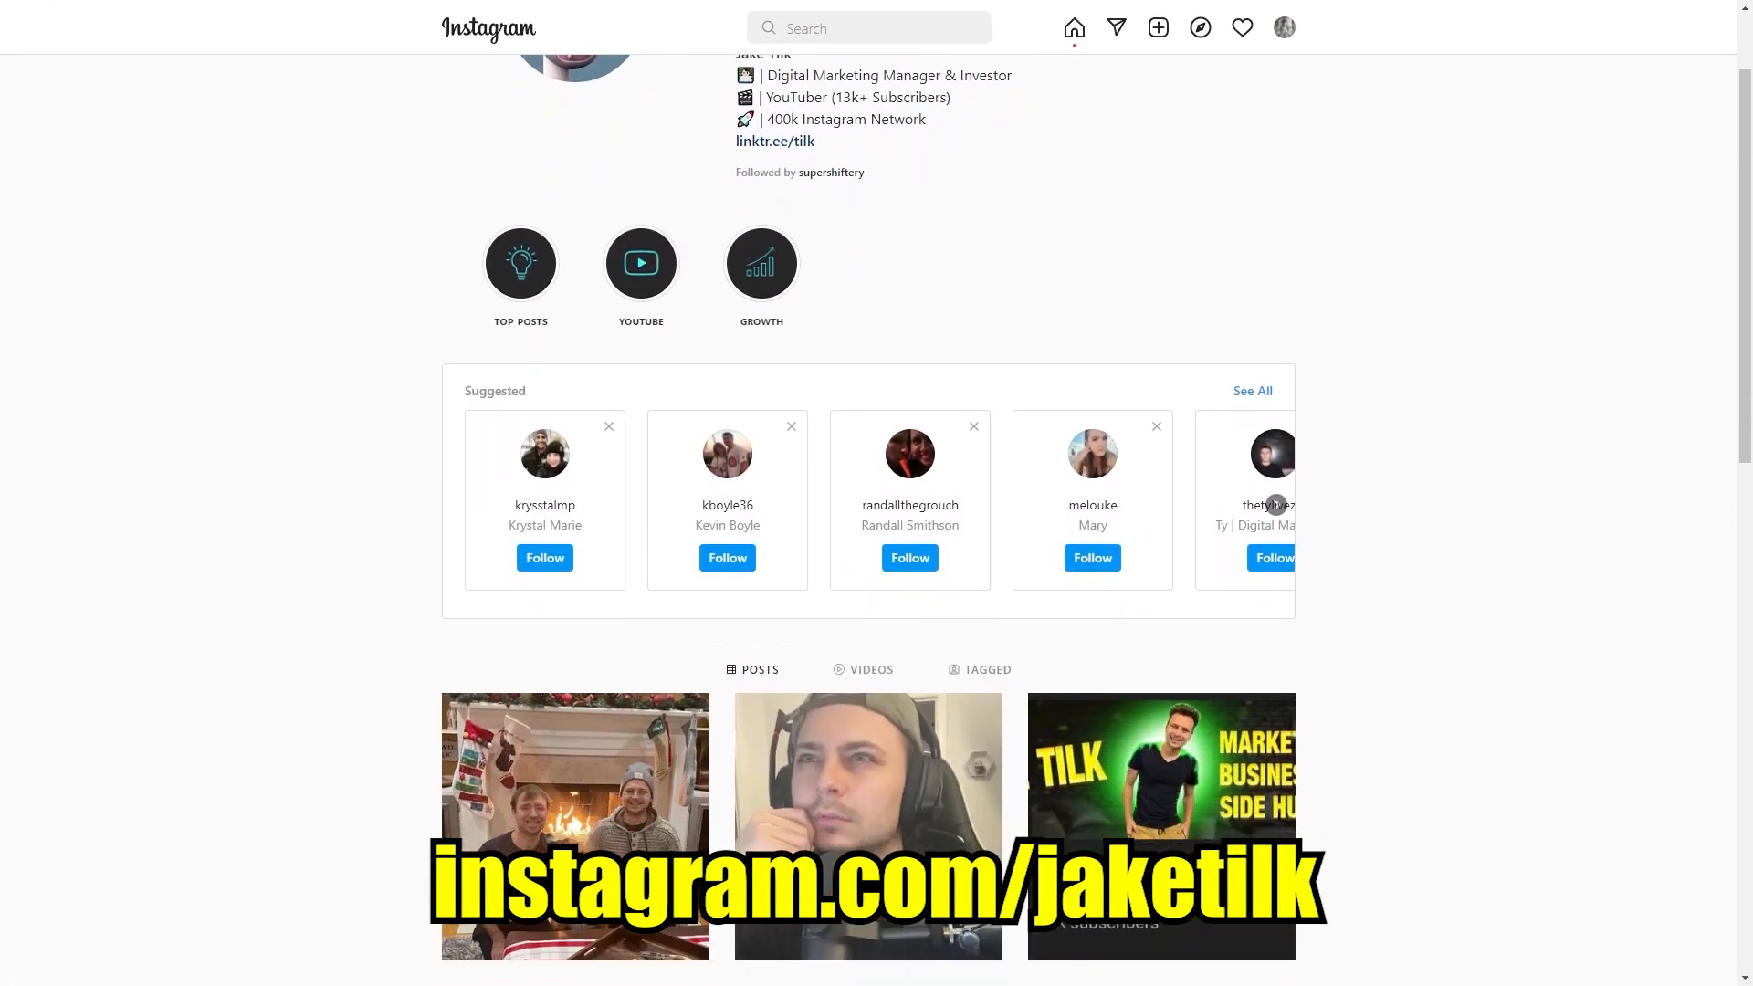
# Scroll further down the creator's Instagram post grid before moving to Fiverr.
pyautogui.scroll(-3)
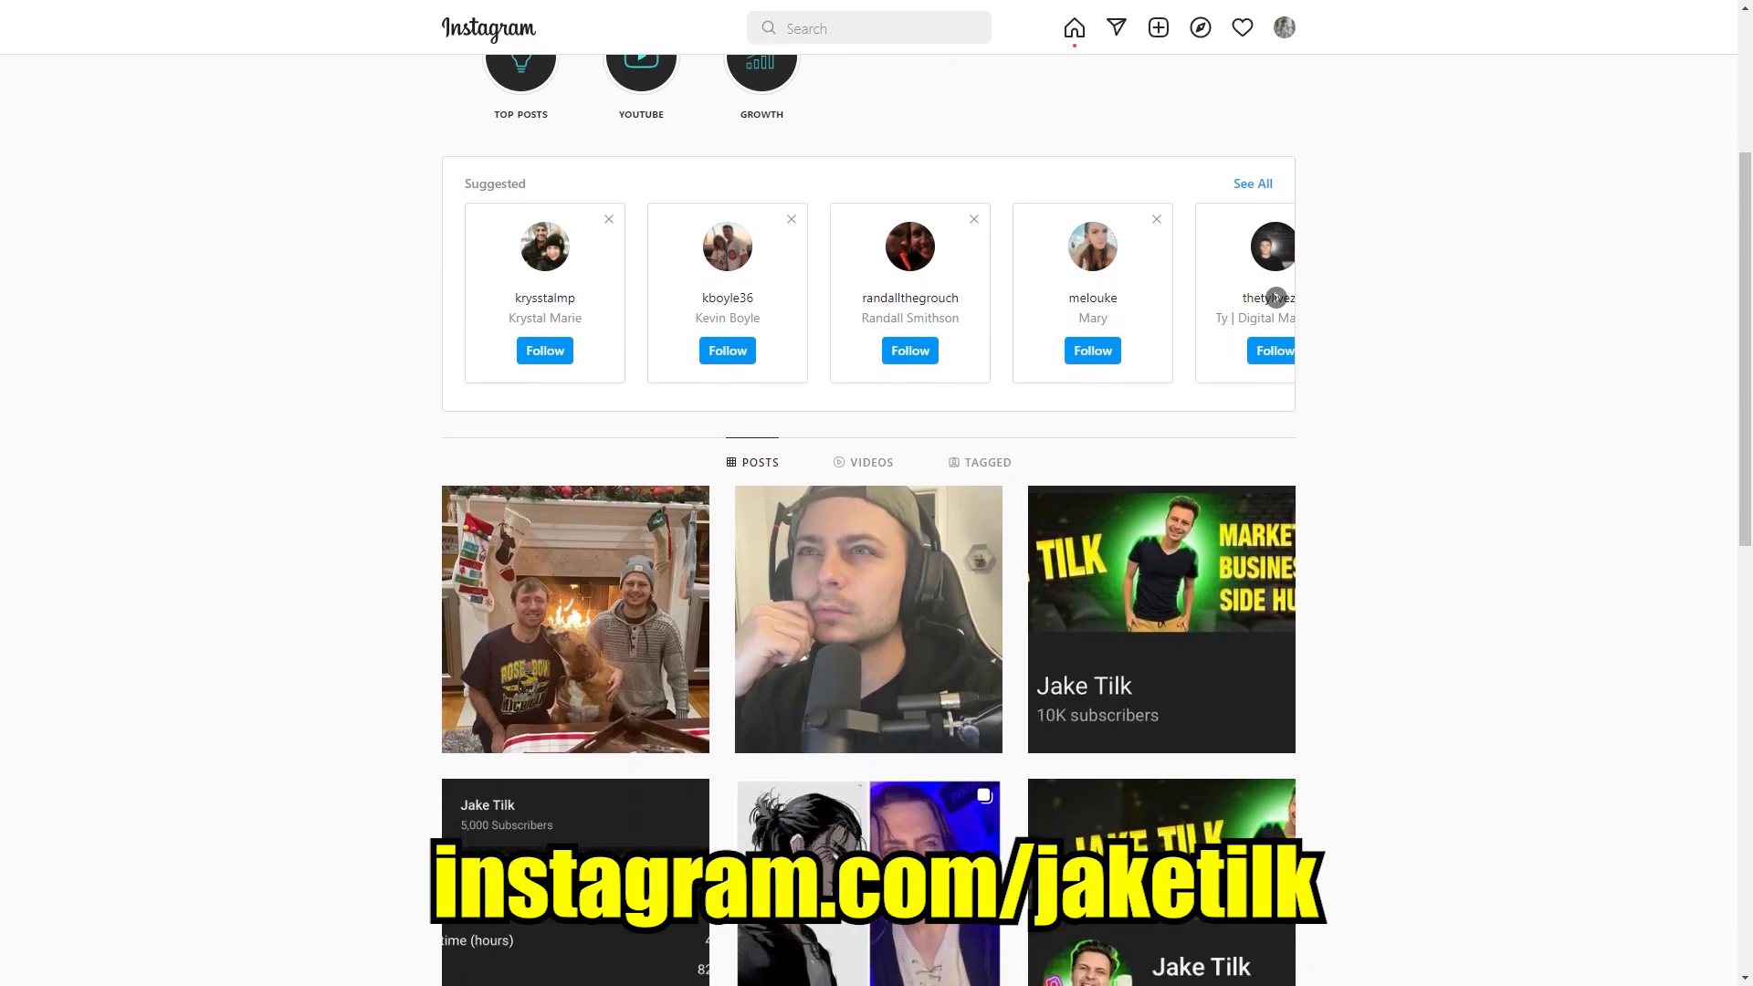
pyautogui.scroll(-3)
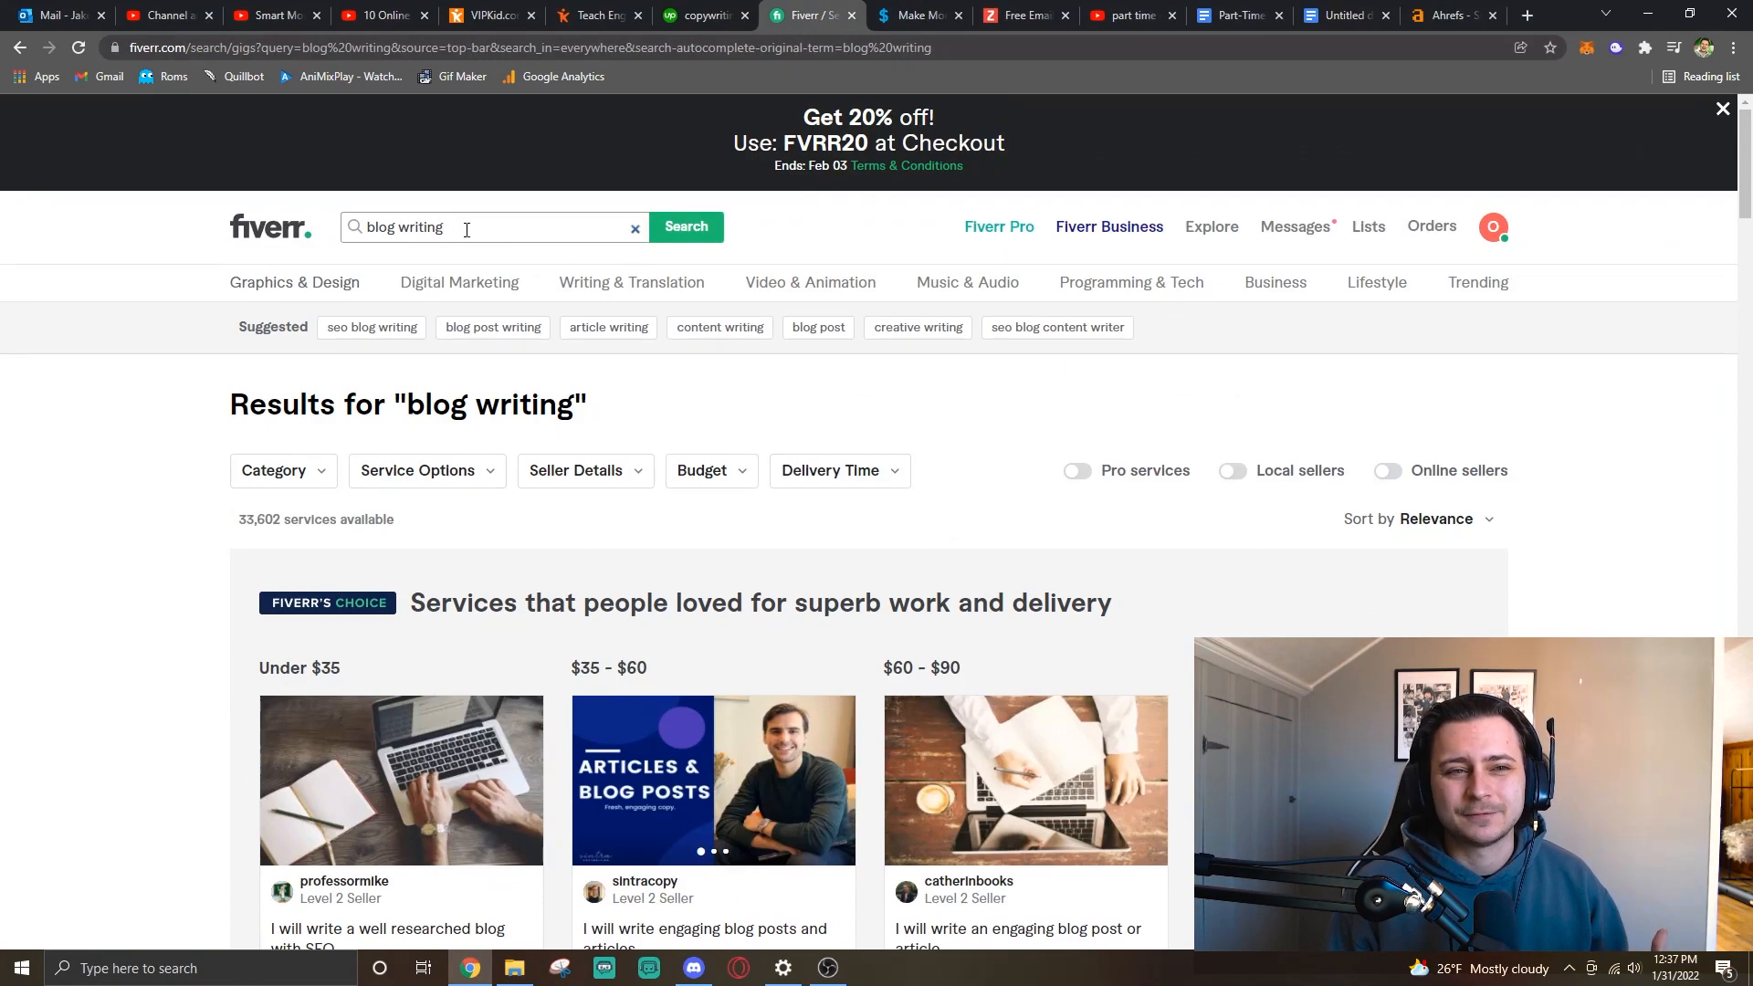
# Search Fiverr for 'social media marketing' via the suggestion and skim the 39,323 gig results.
pyautogui.write('soci')
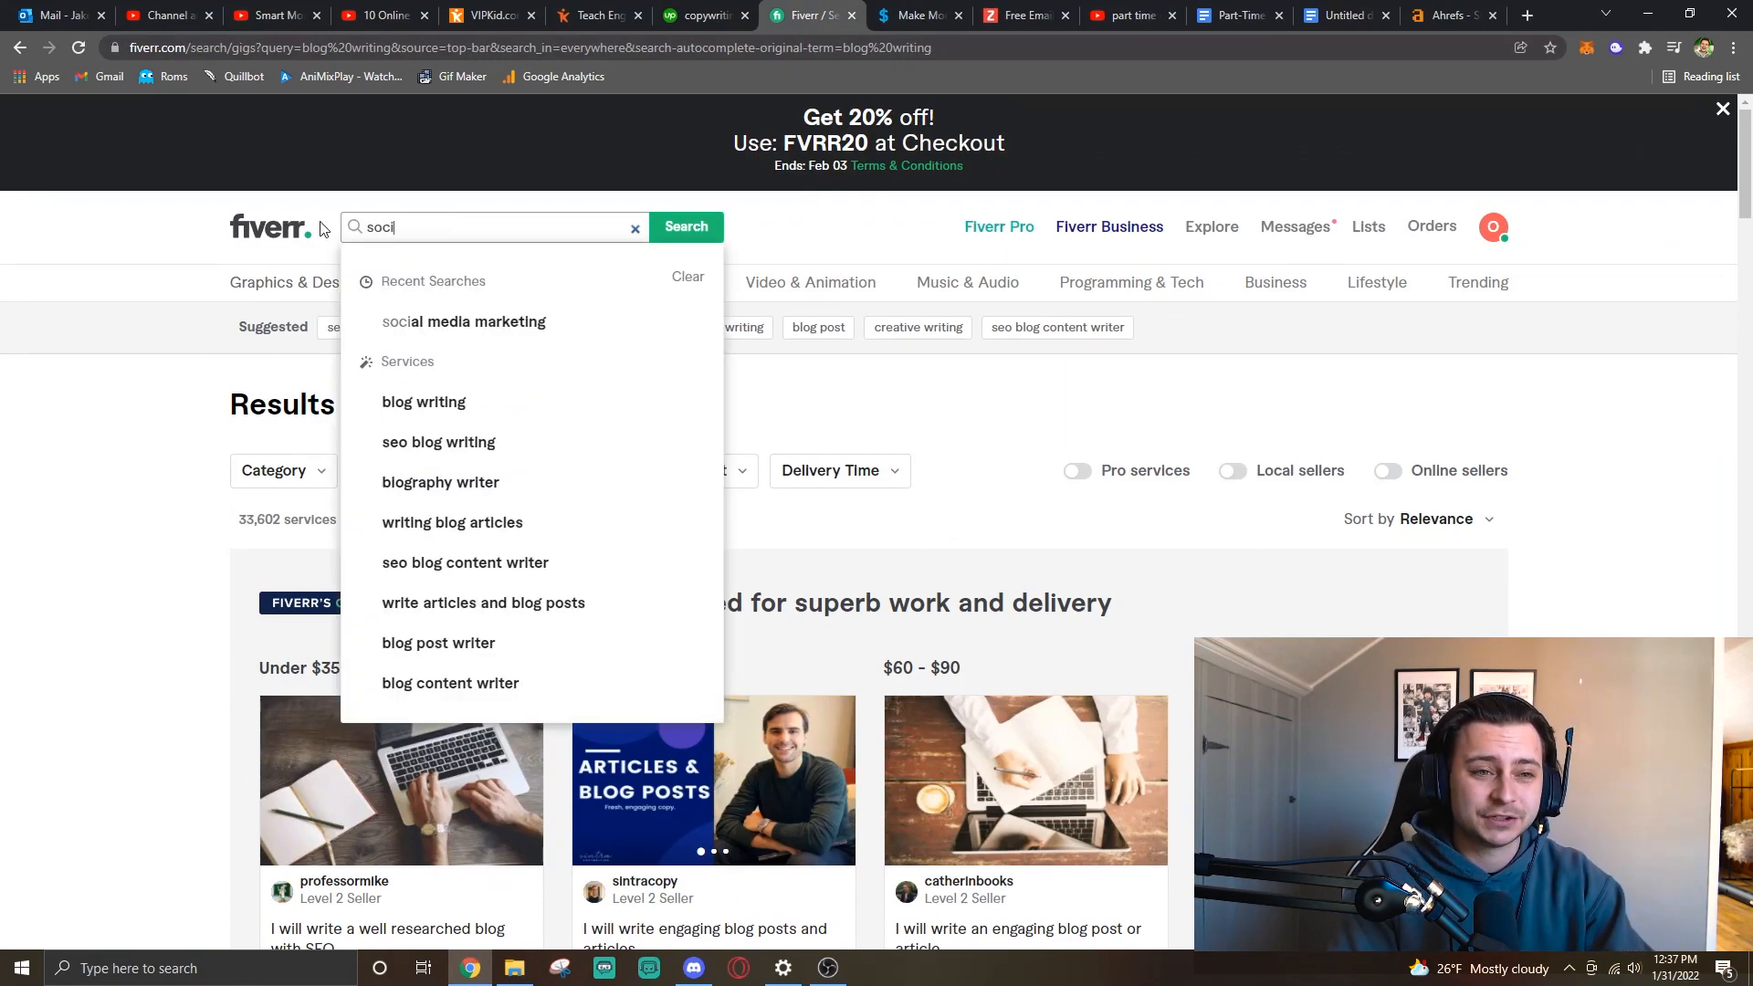
pyautogui.click(462, 321)
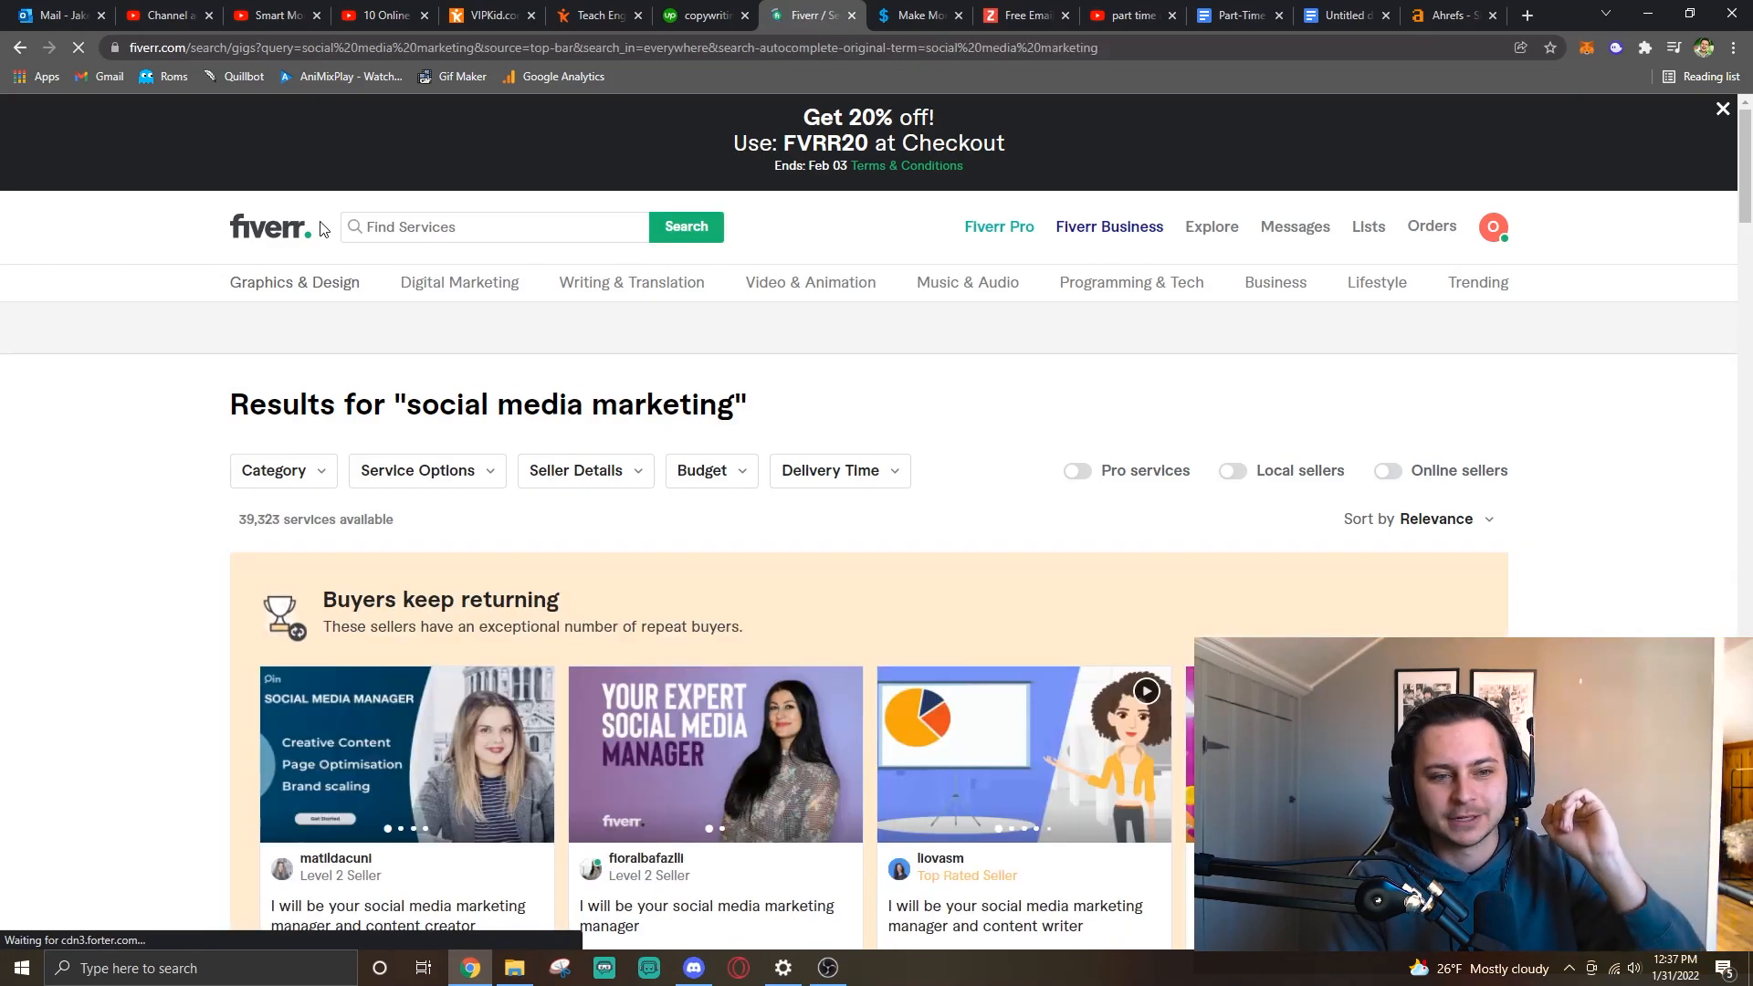
pyautogui.scroll(-3)
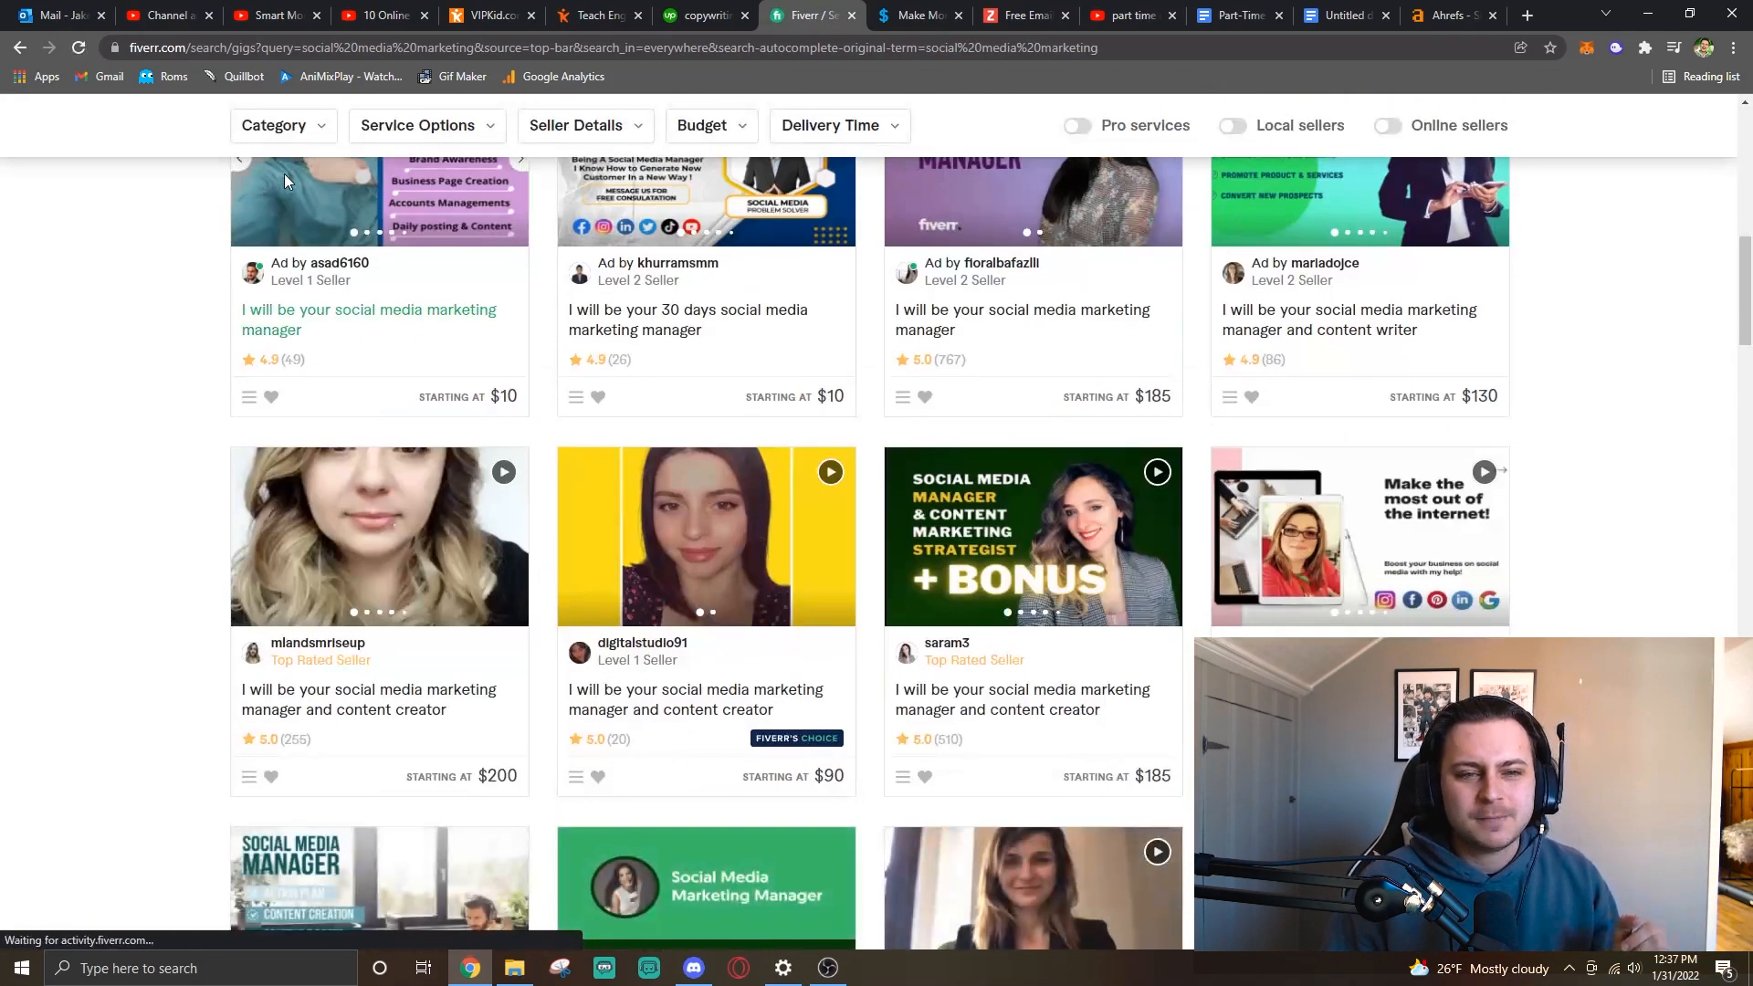
pyautogui.scroll(3)
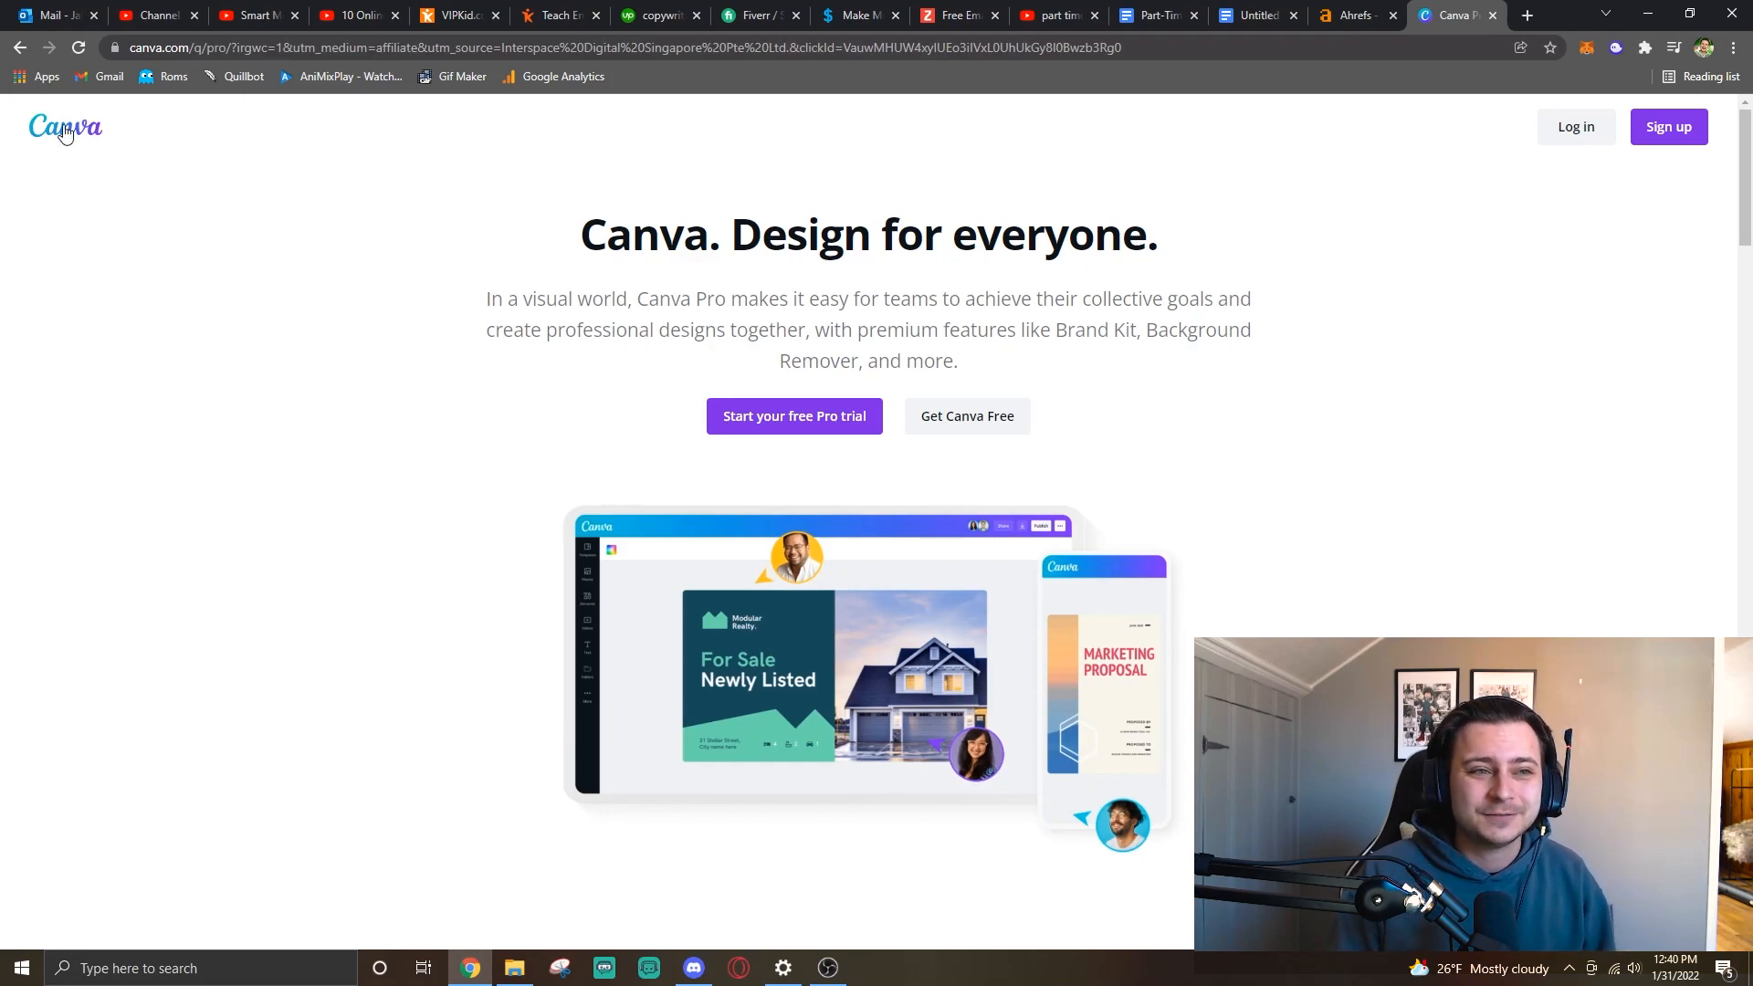
# Reach the Free ($0.00) vs Pro ($12.99/month) table and highlight Canva Free's template and feature lines.
pyautogui.scroll(-3)
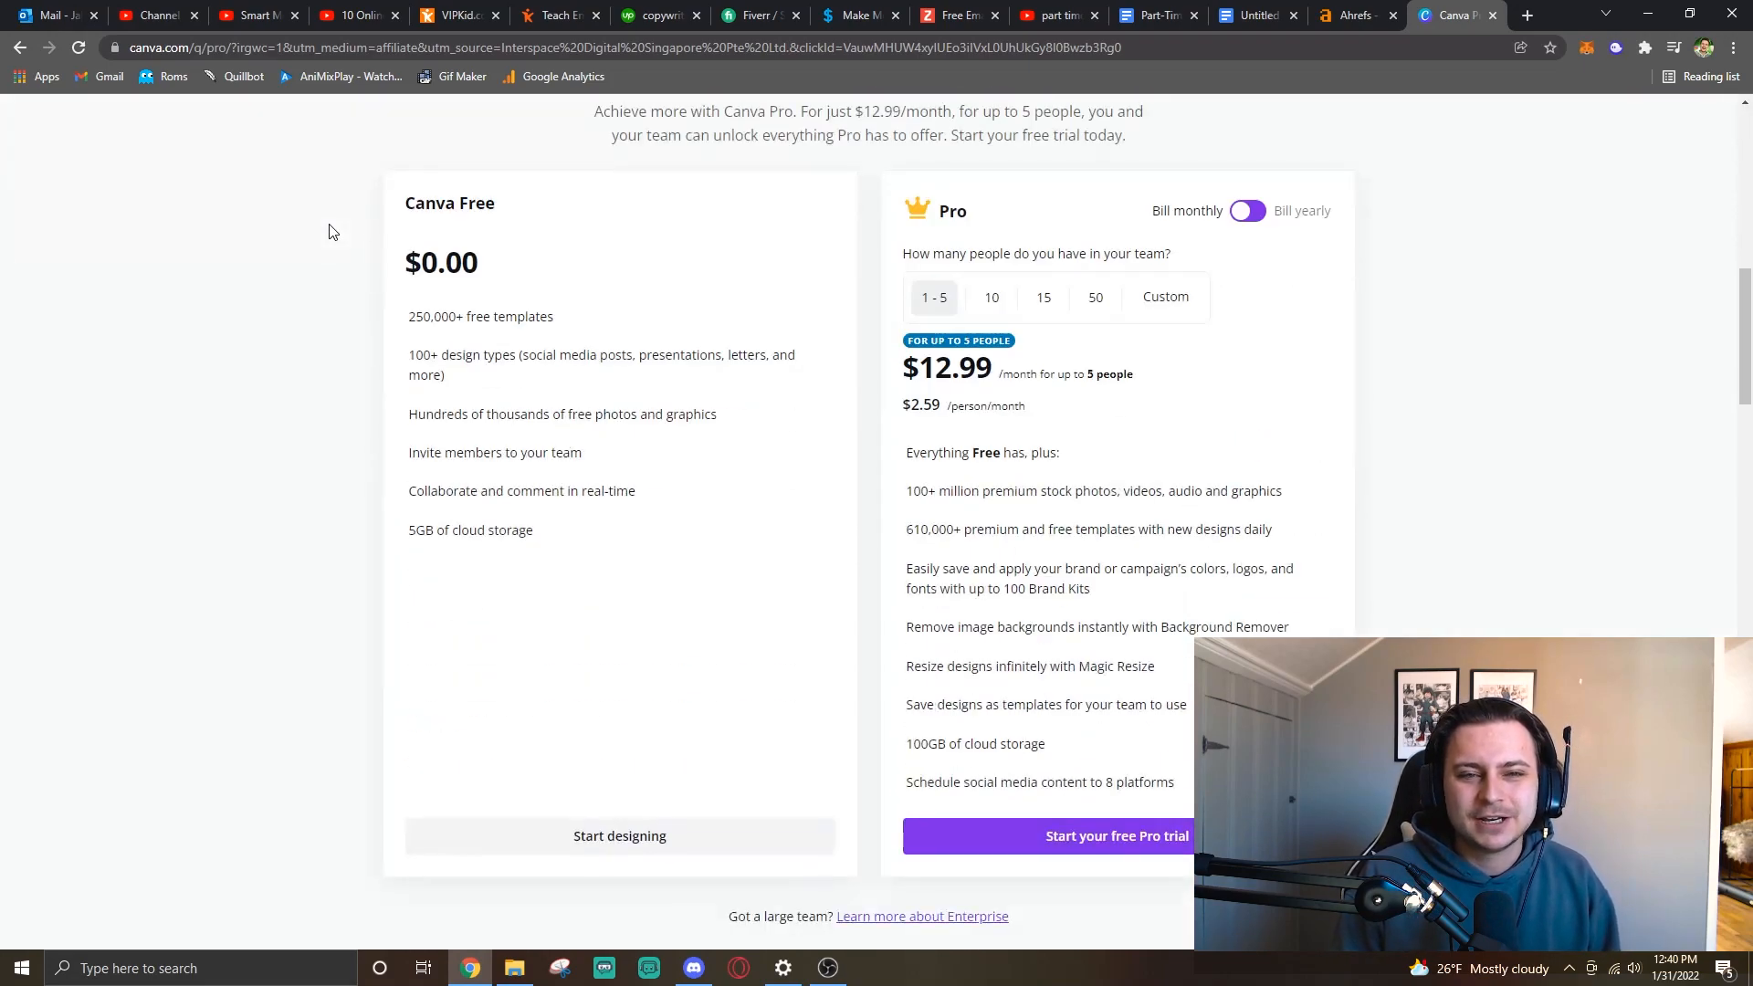
pyautogui.moveTo(409, 316); pyautogui.dragTo(506, 316)
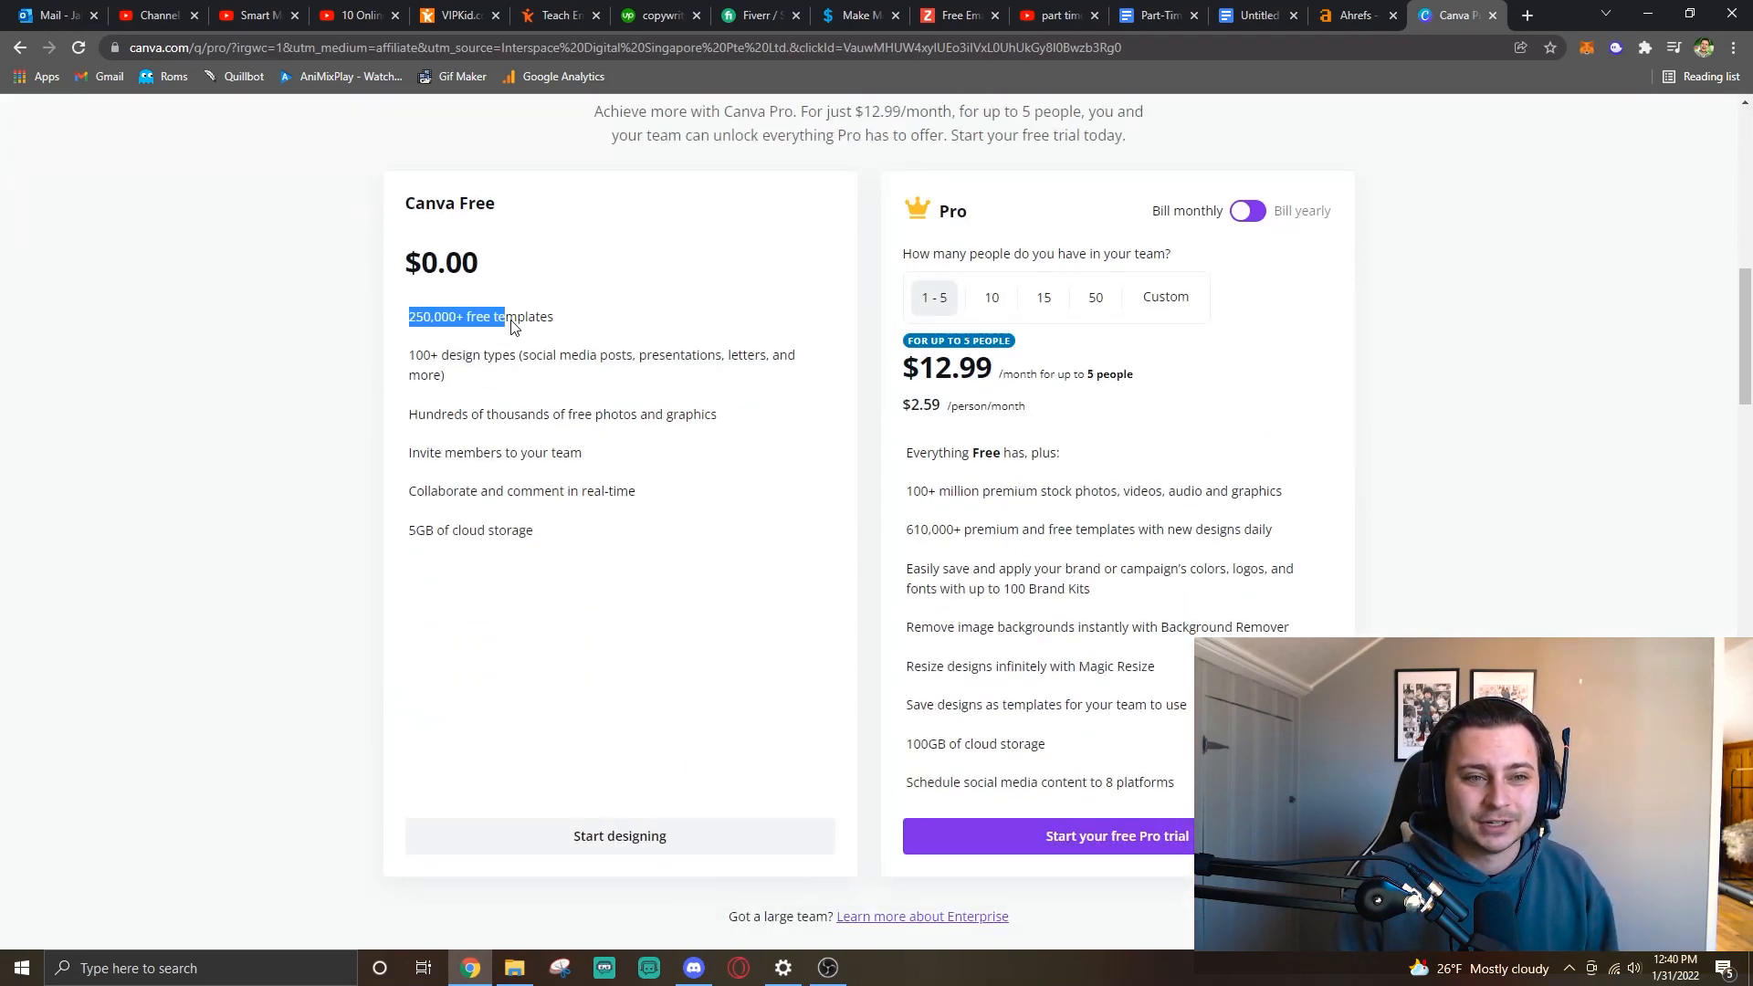
pyautogui.click(447, 316)
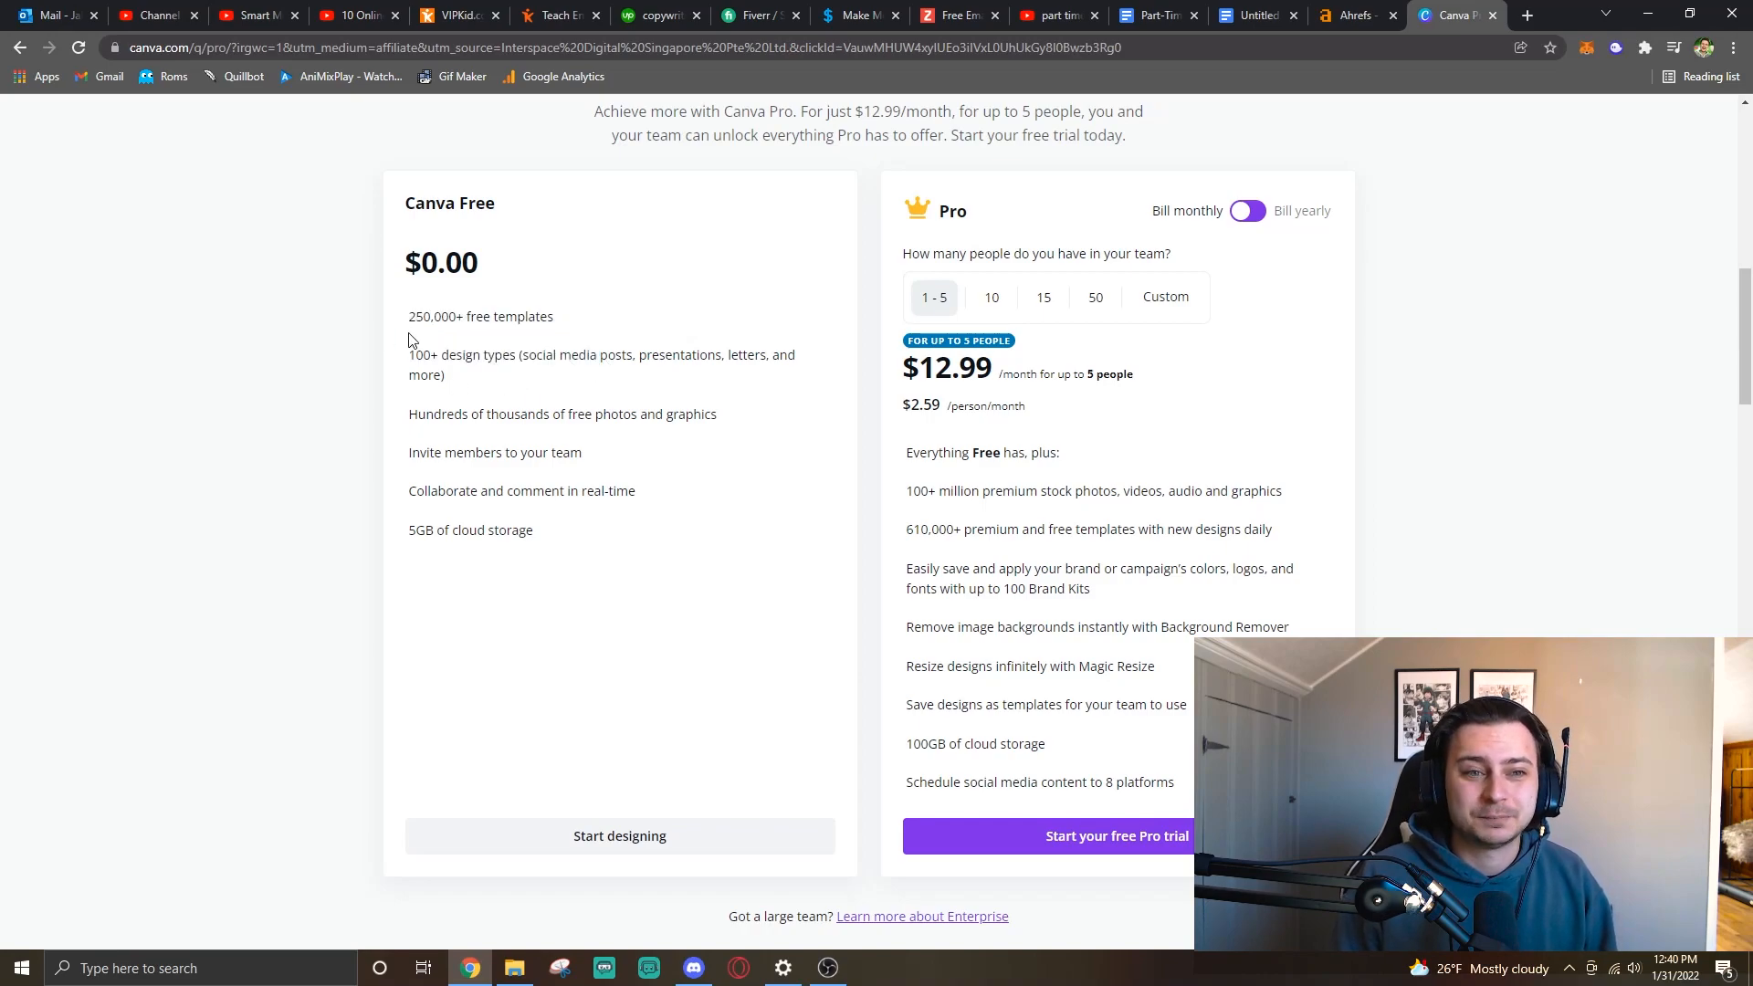
pyautogui.moveTo(411, 355); pyautogui.dragTo(581, 354)
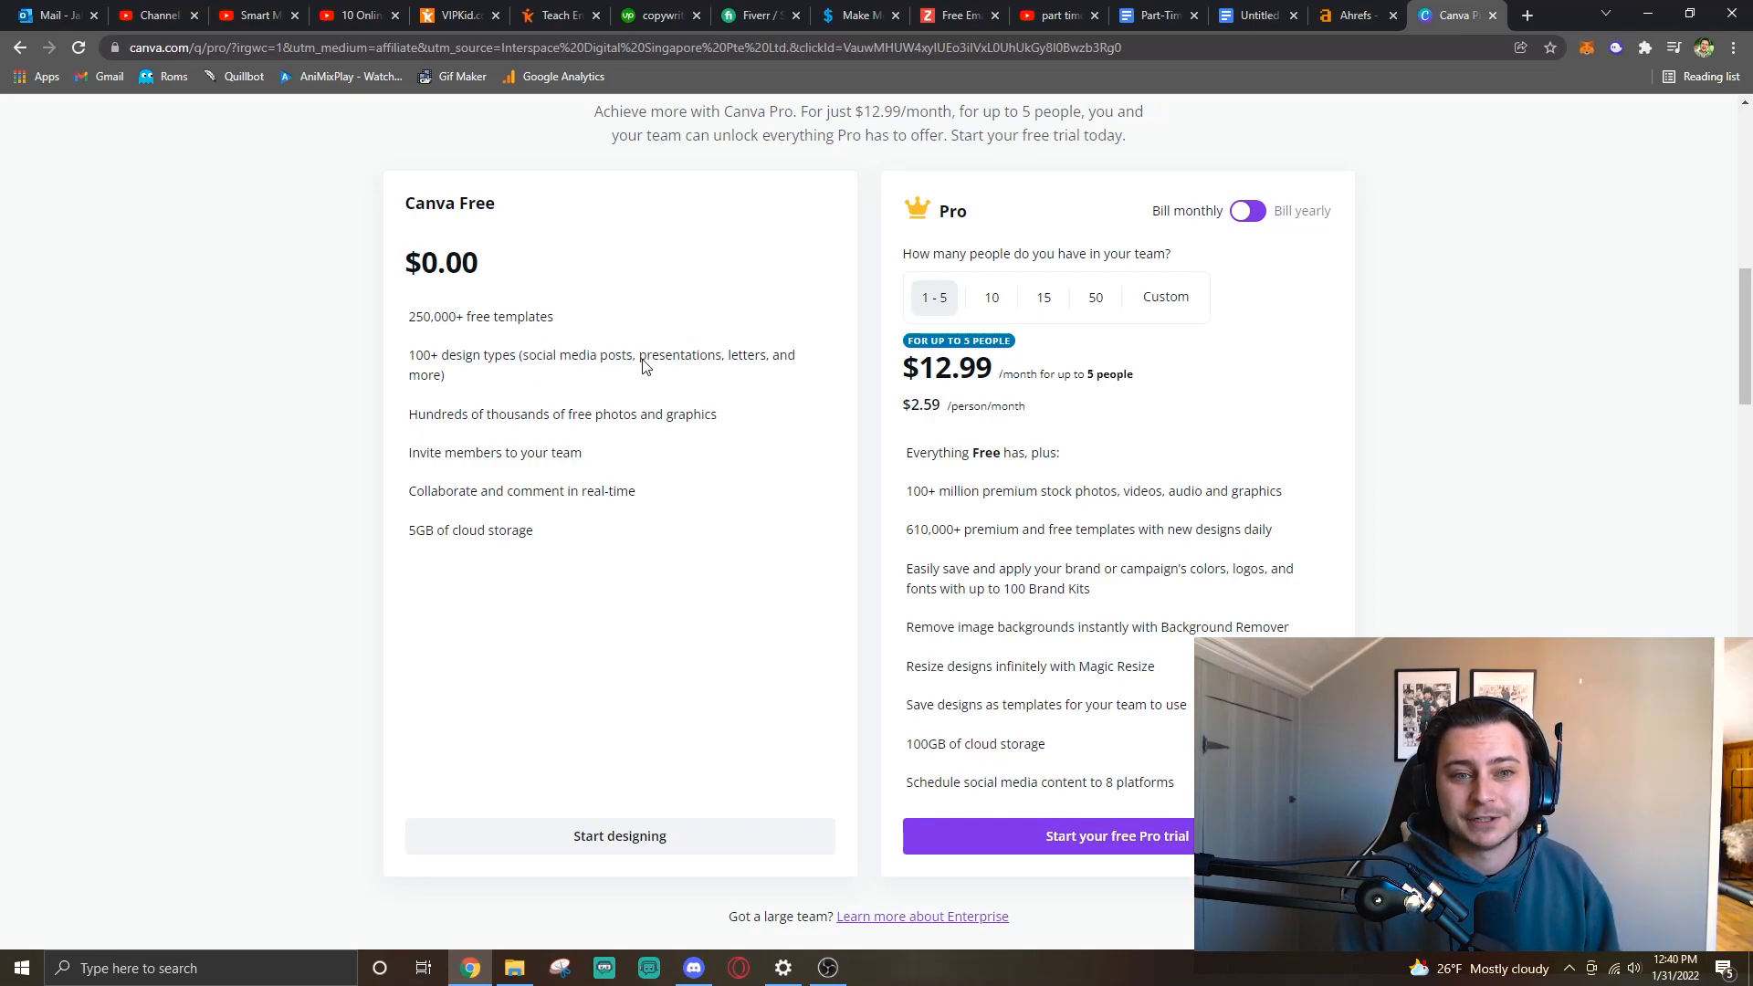
pyautogui.doubleClick(675, 354)
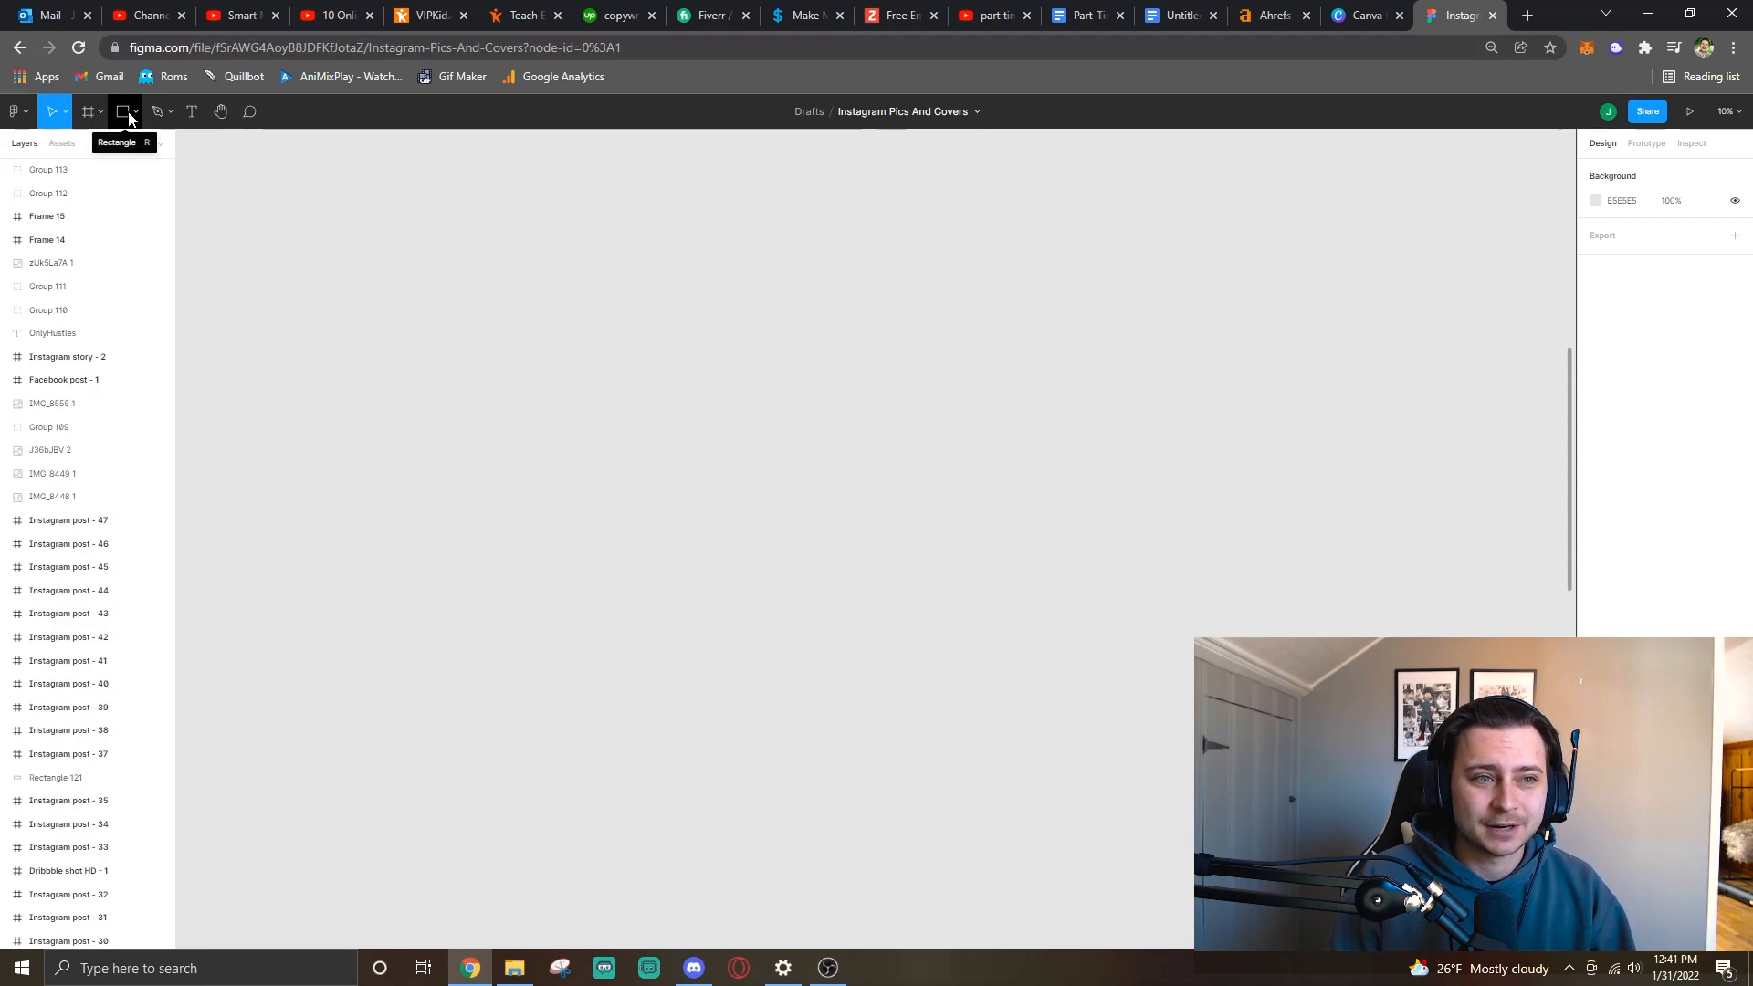
# Create an Instagram post frame from the presets and add placeholder text 'jasdhdsjkfhsjdkharfks'.
pyautogui.click(51, 111)
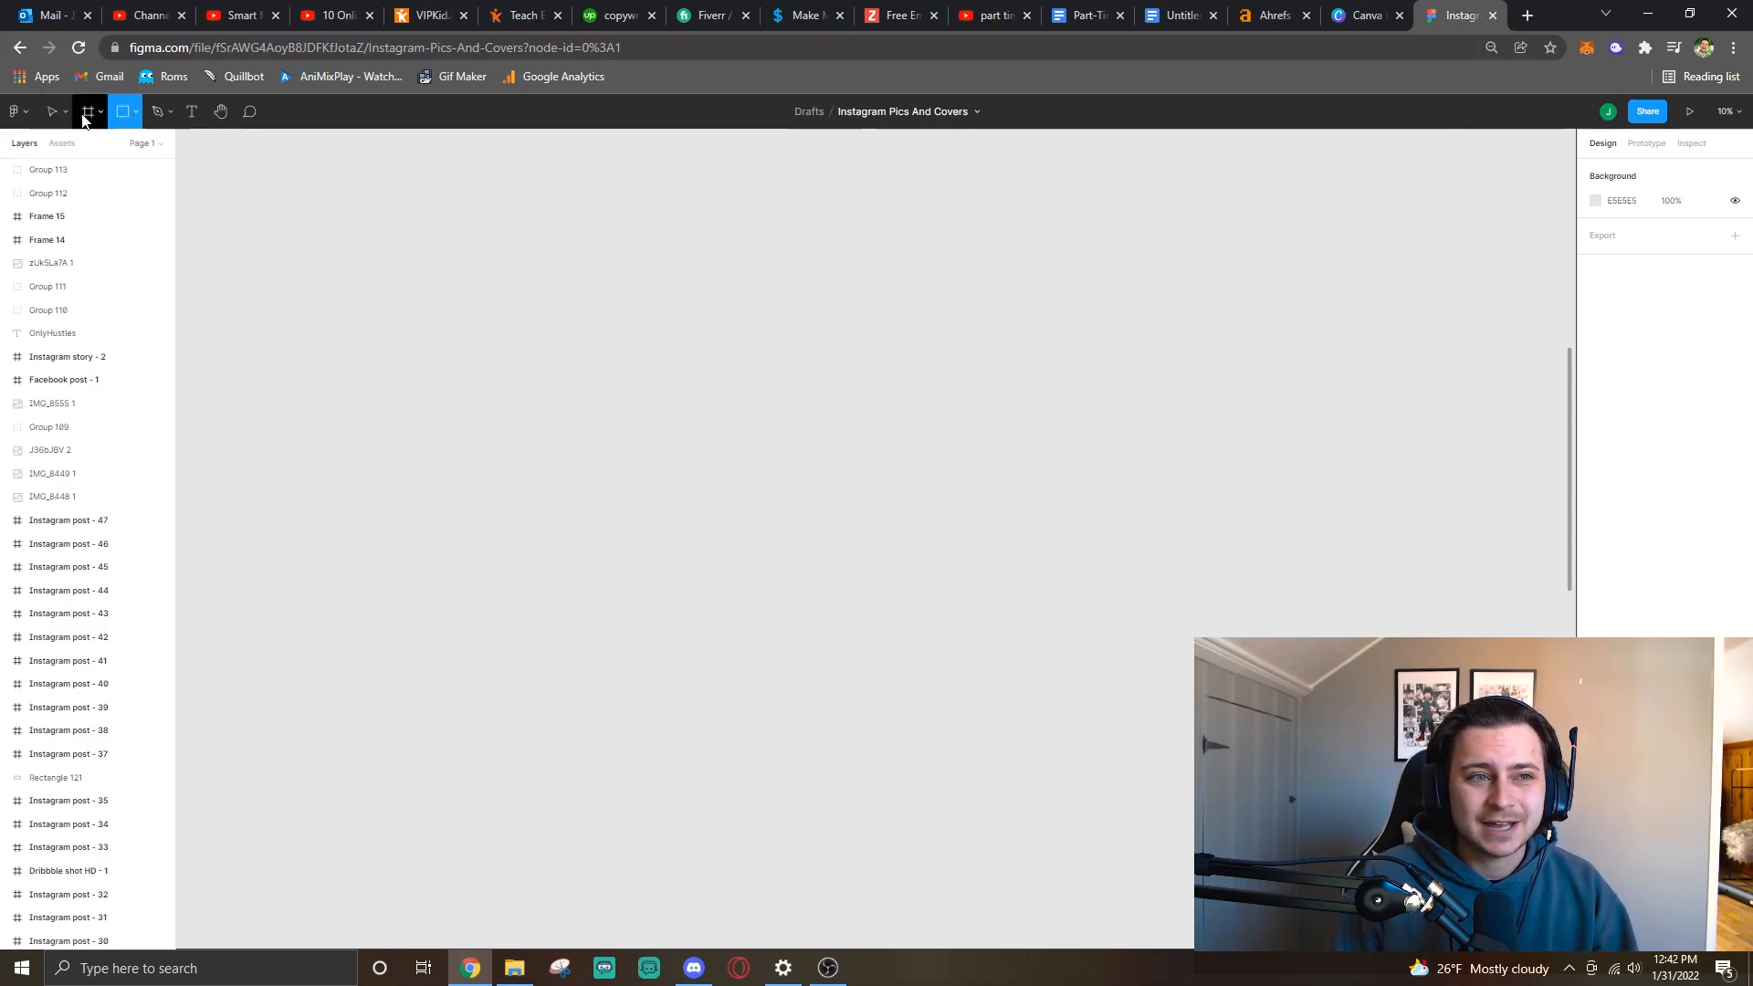
pyautogui.click(88, 112)
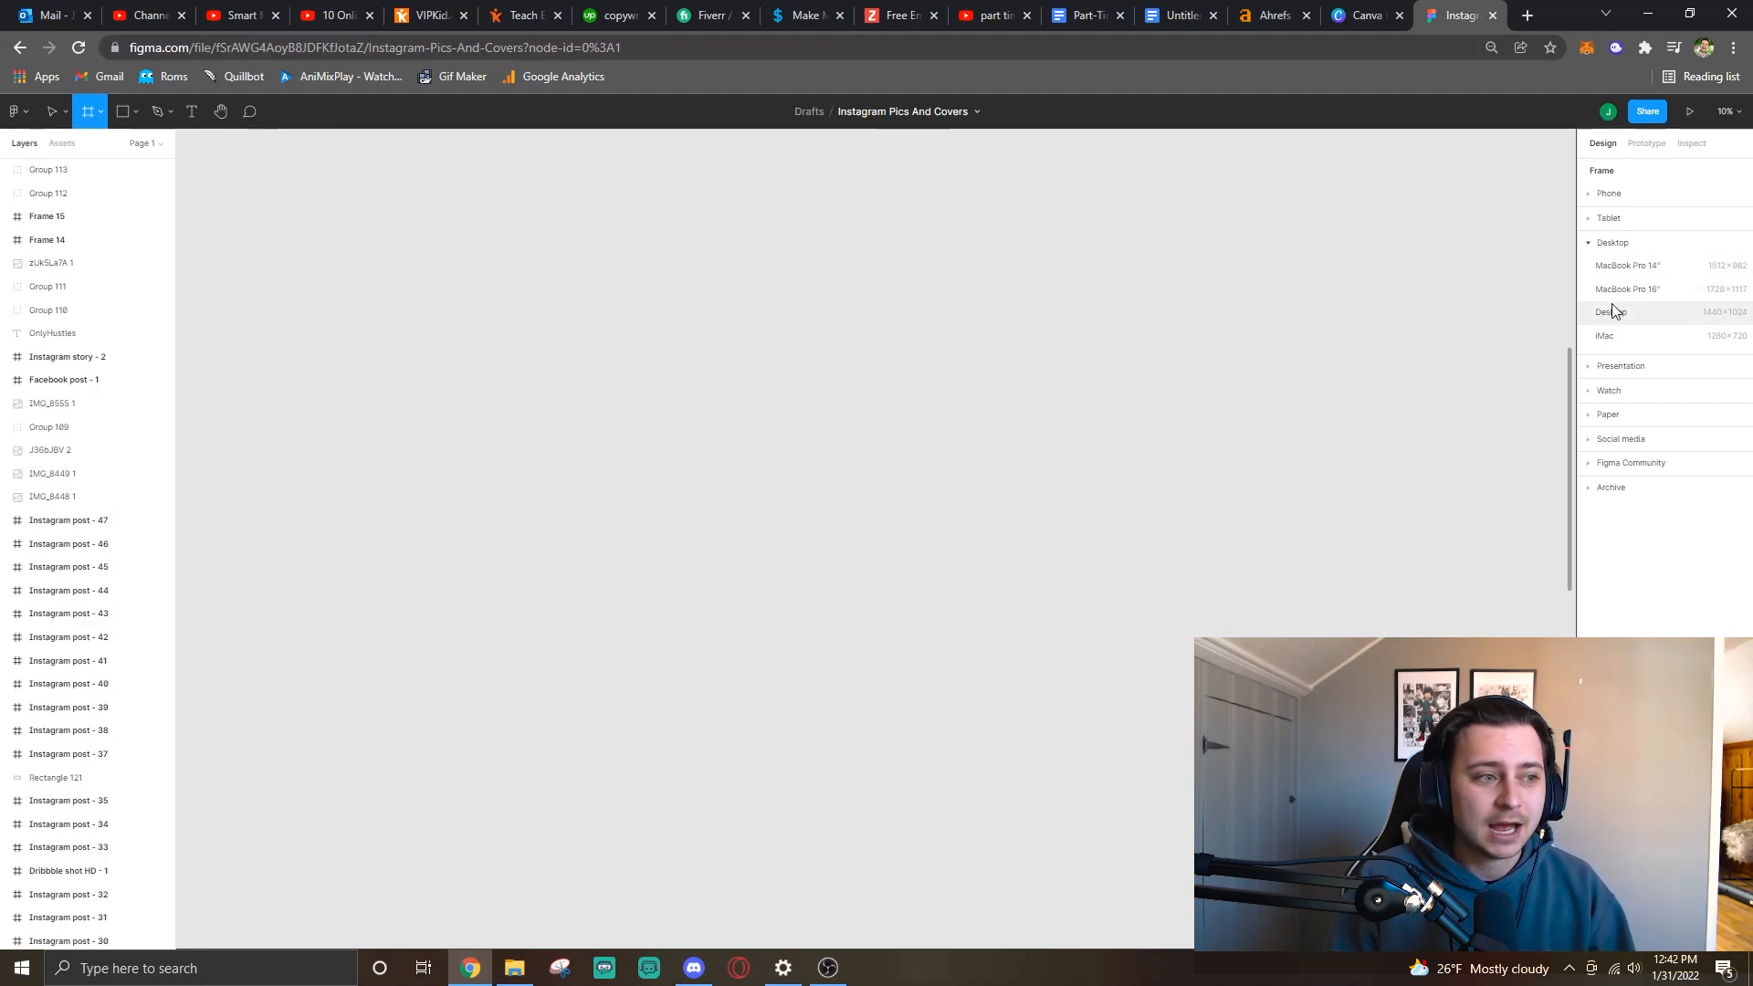
pyautogui.moveTo(1612, 292)
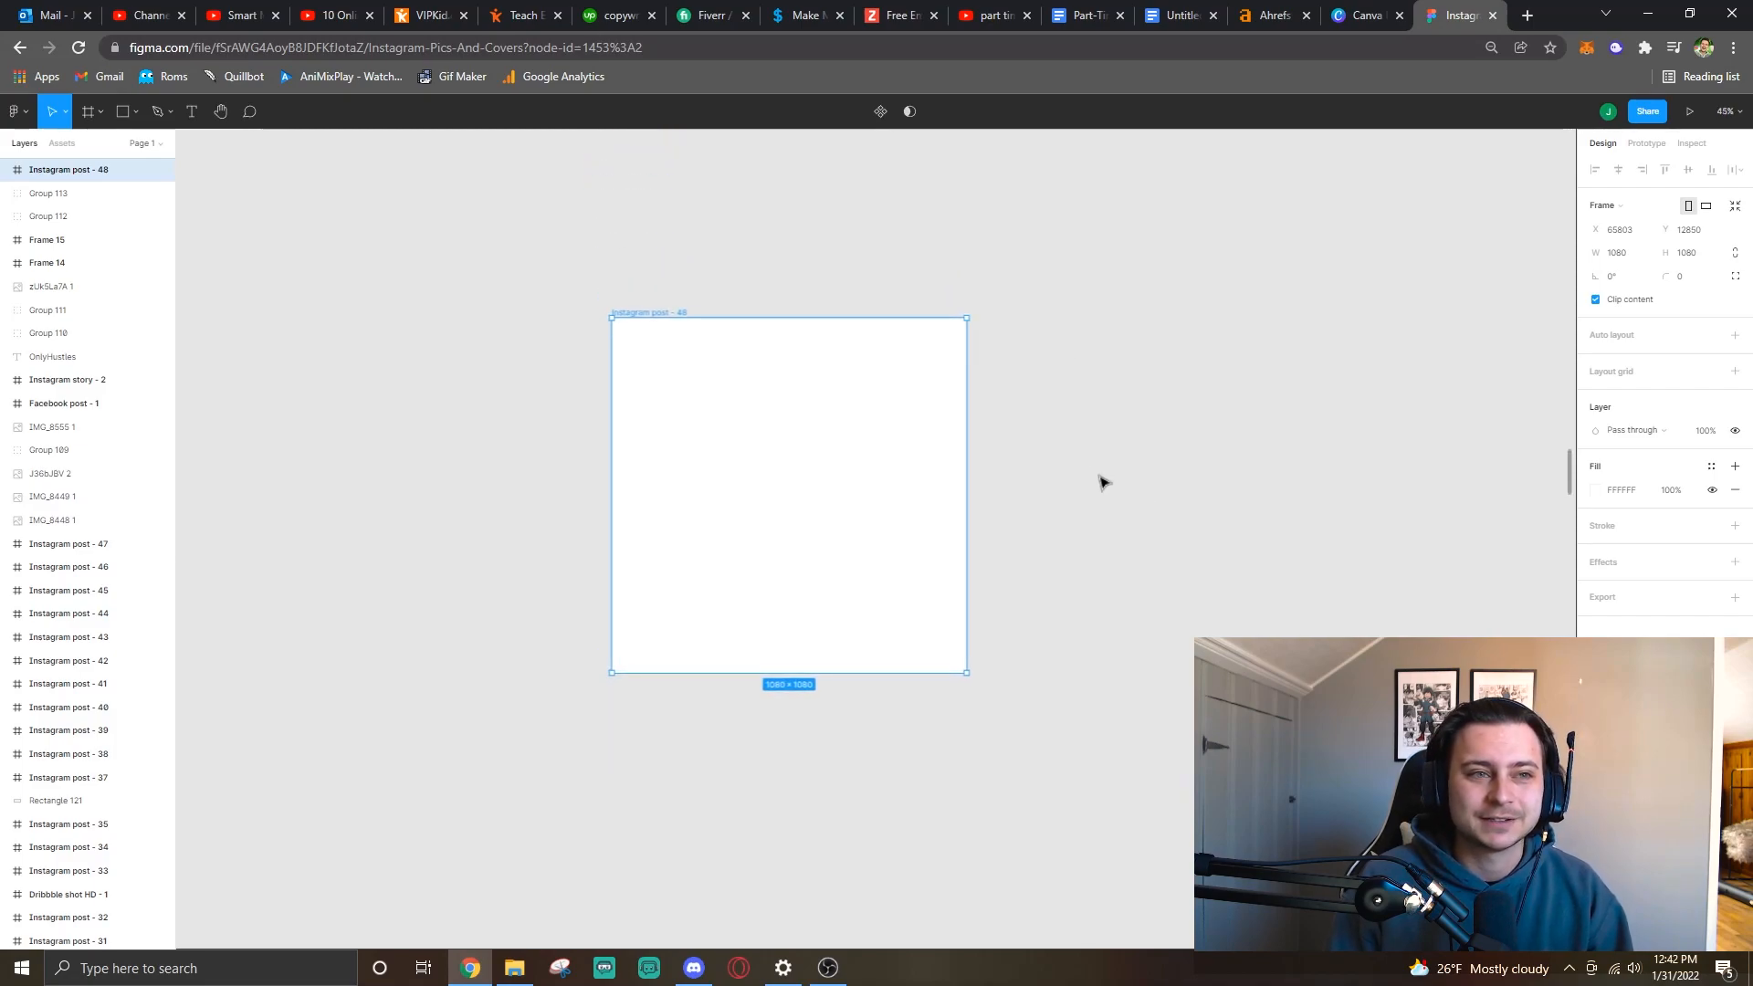
pyautogui.click(675, 411)
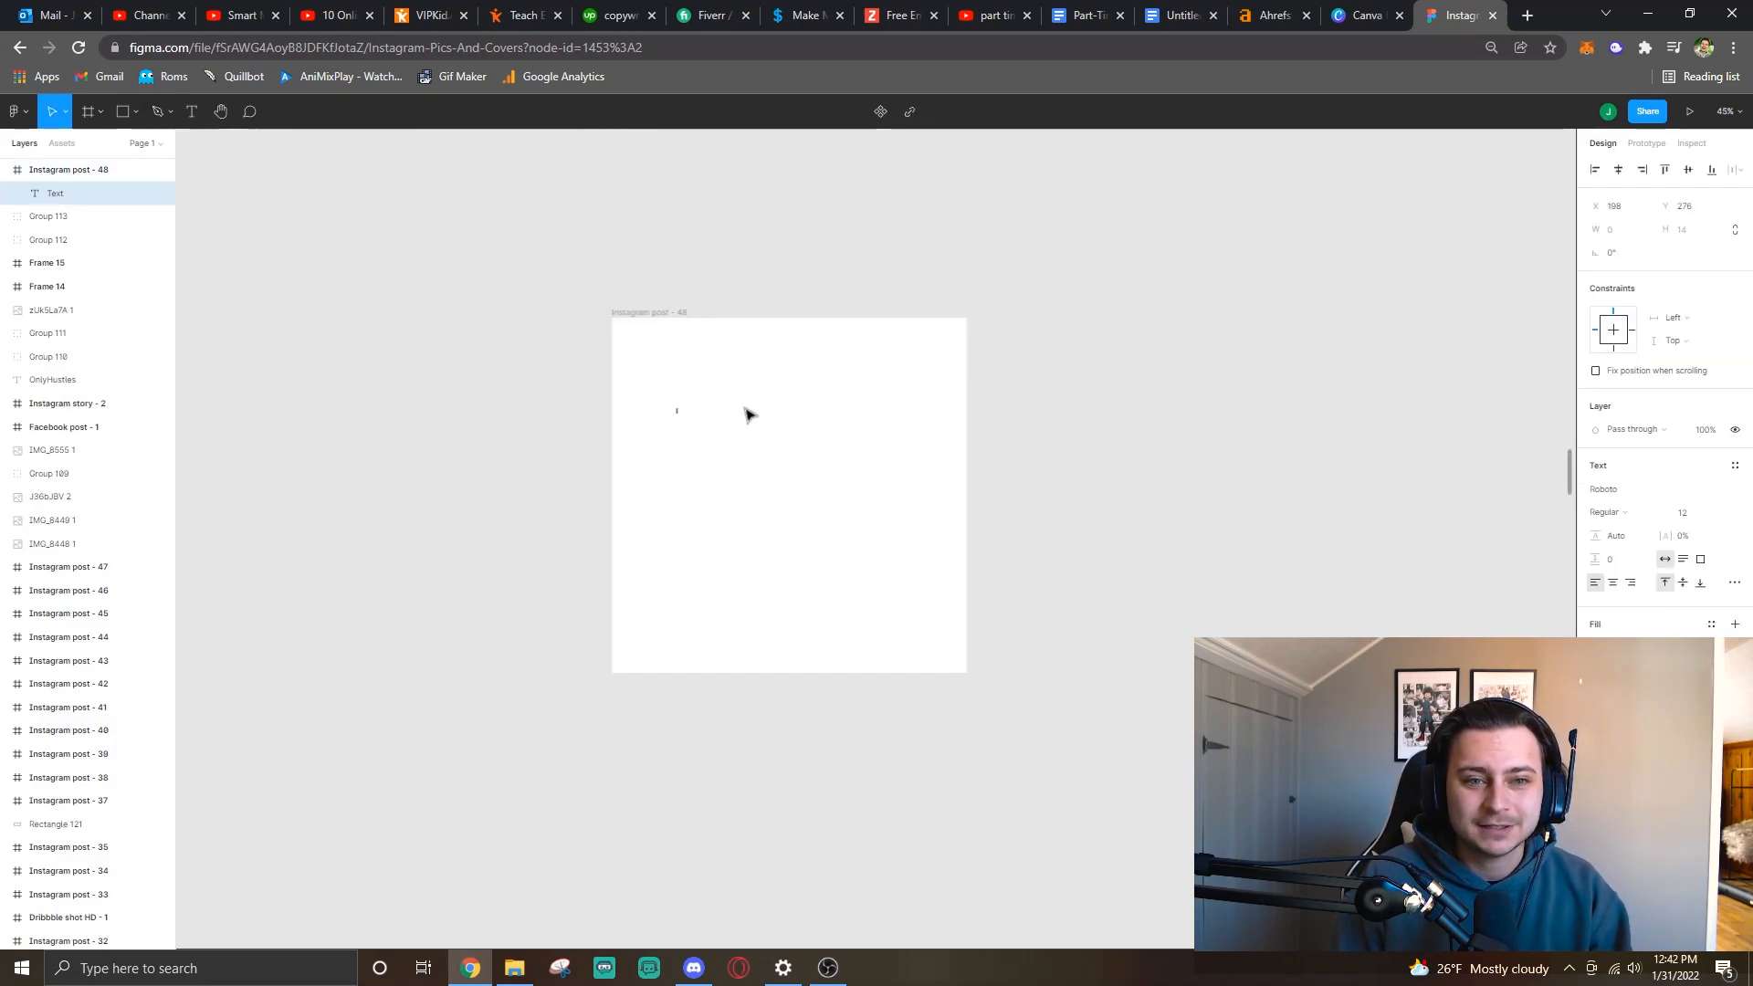
pyautogui.write('jasdhdsjkfhsjdkharfks')
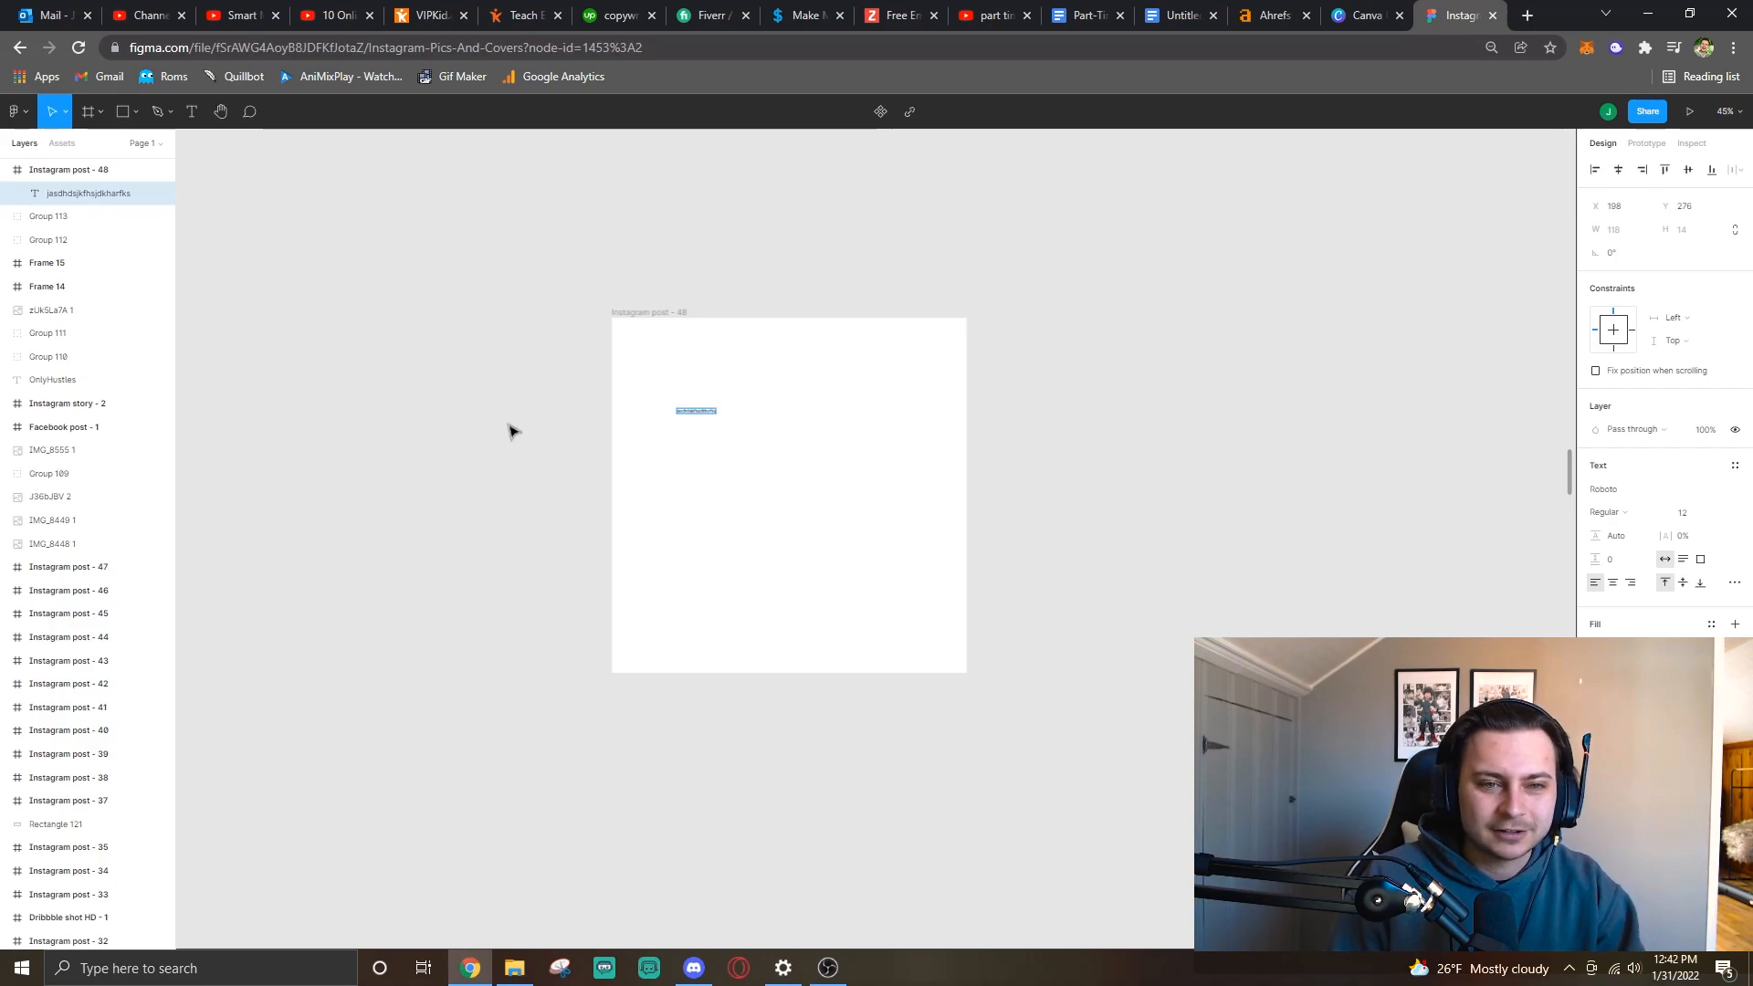
# Set the placeholder text to a bold weight, then switch to the Photopea tab.
pyautogui.click(1698, 511)
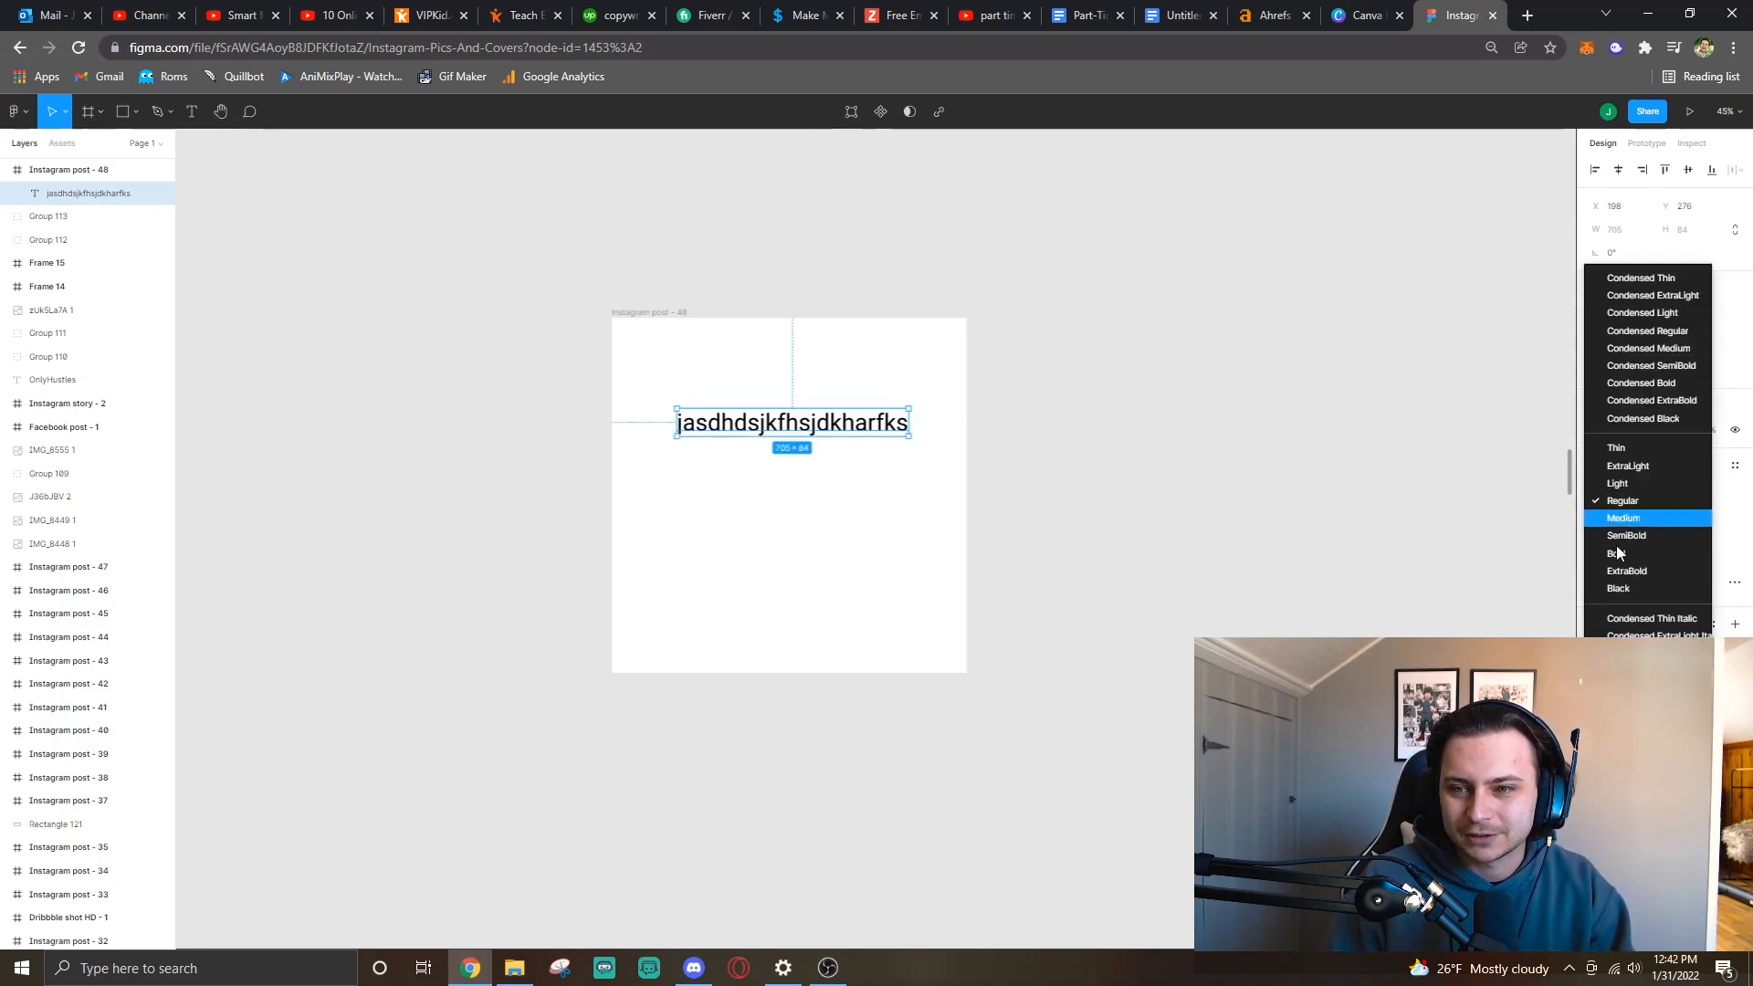
pyautogui.click(1616, 554)
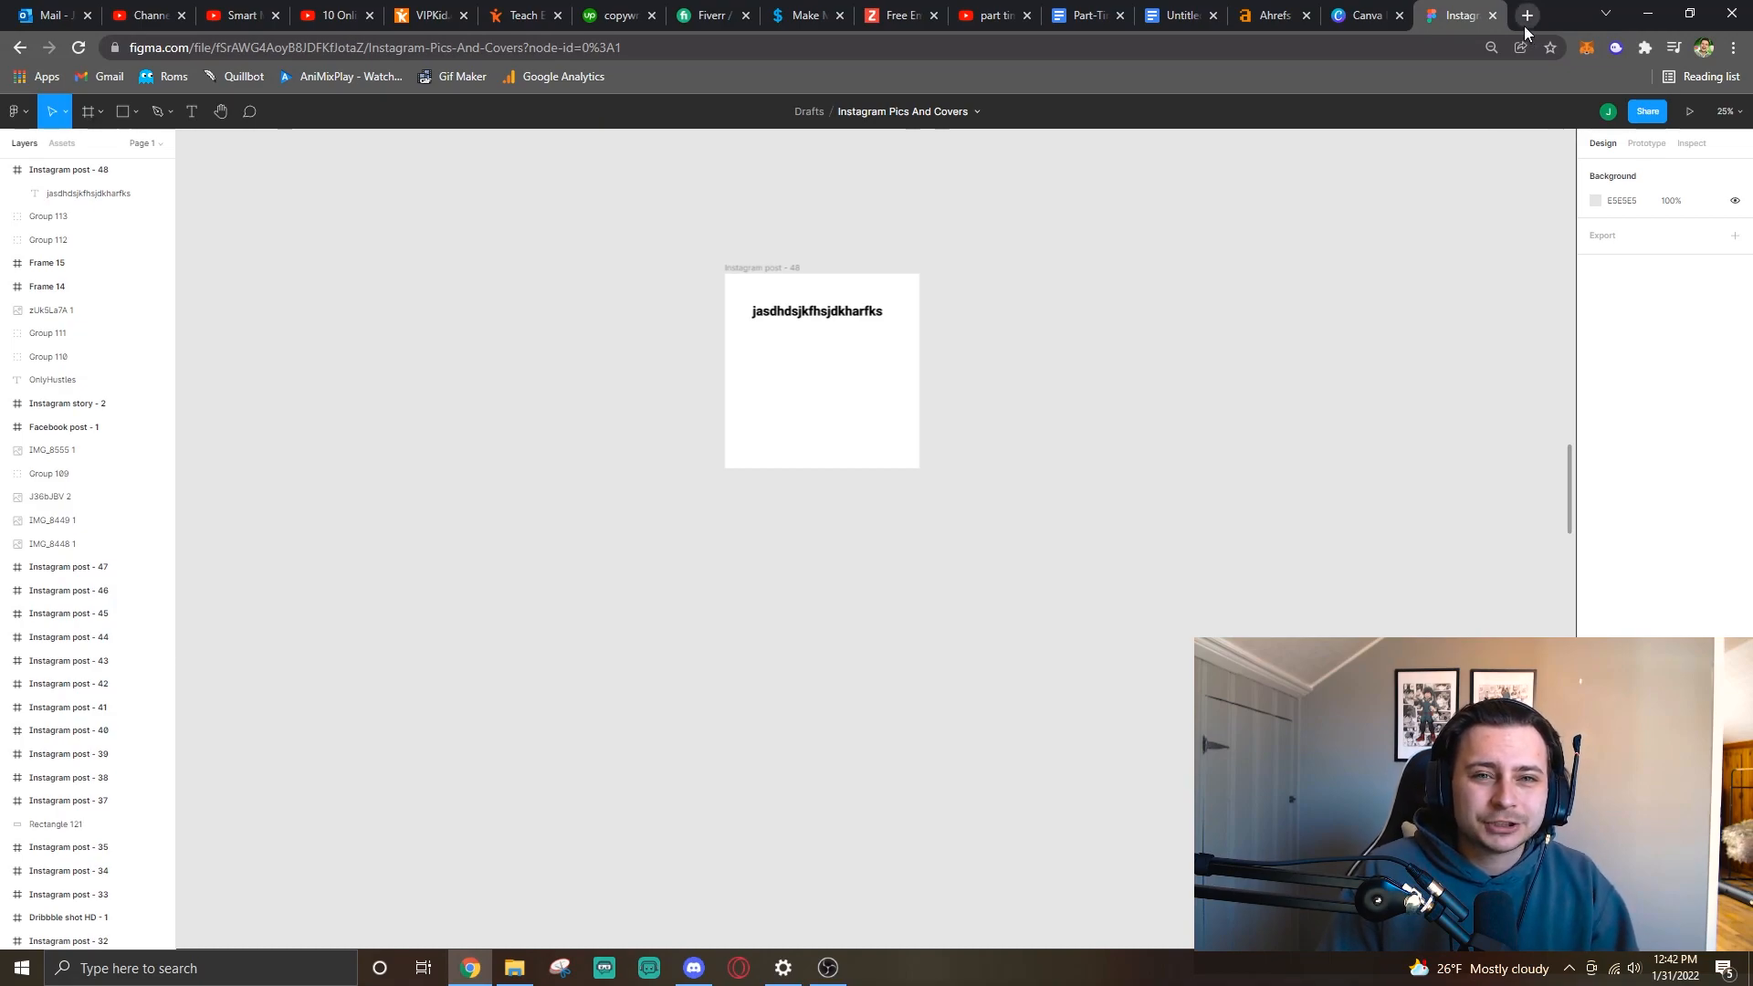
pyautogui.click(1525, 16)
pyautogui.write('photopea.com')
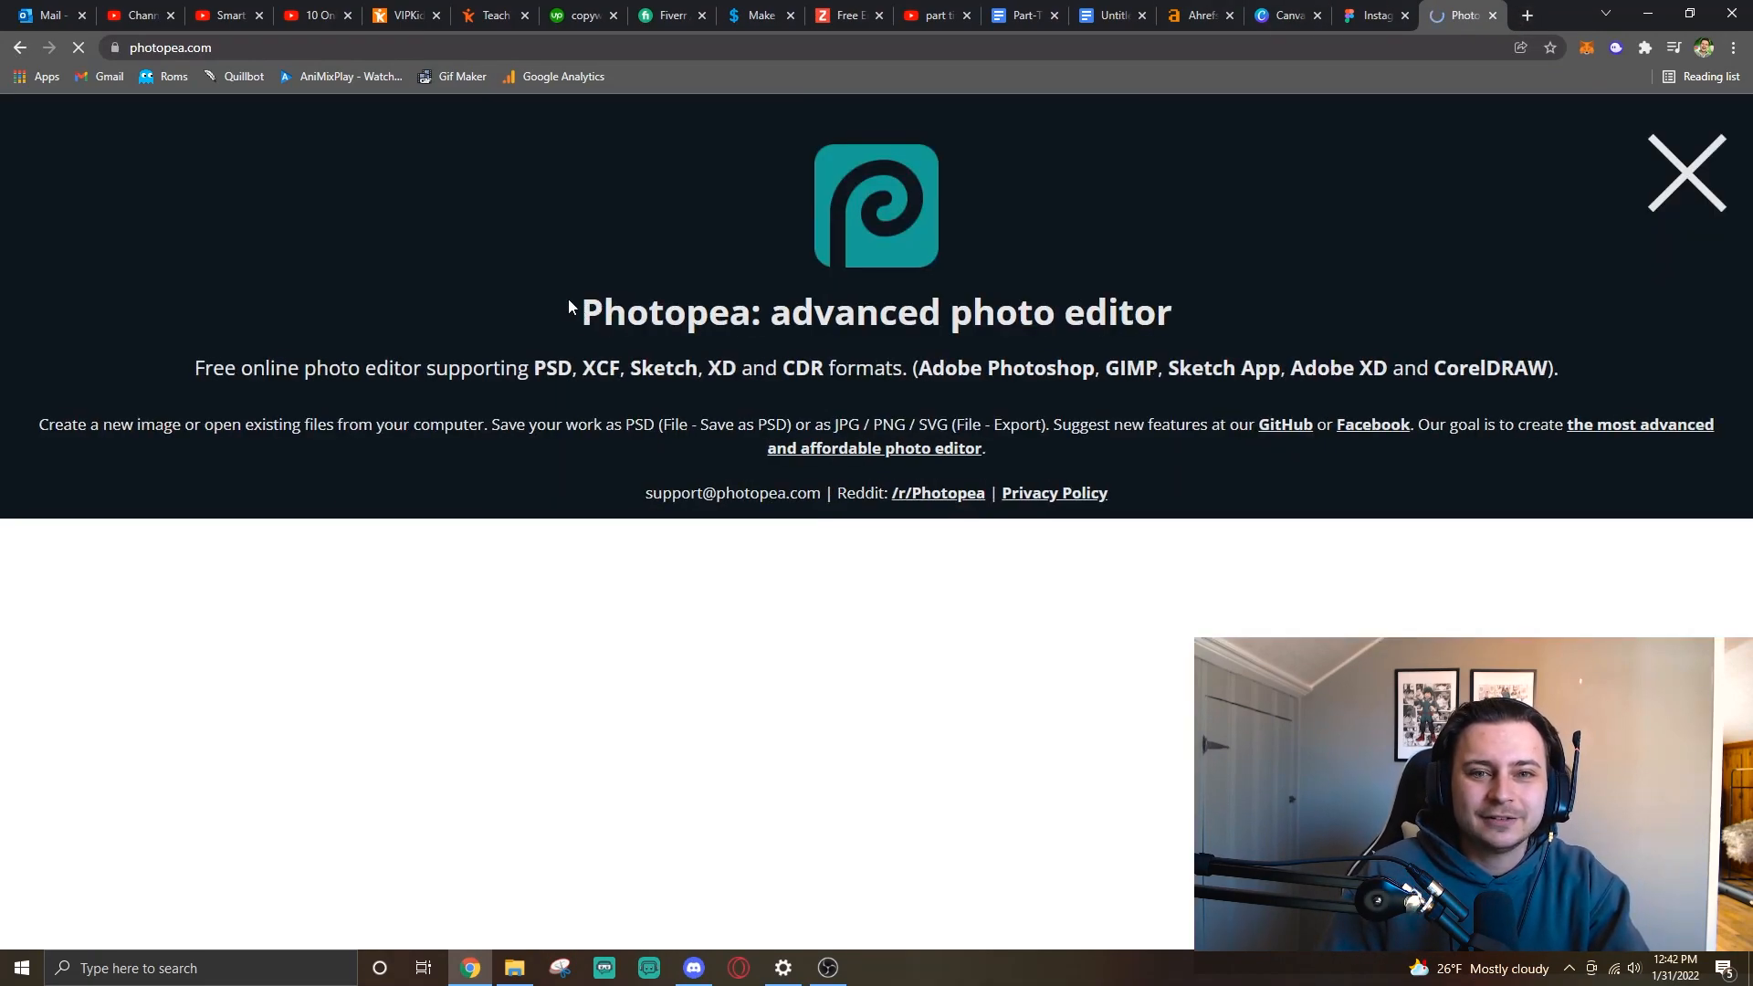
# Close Photopea's intro overlay to reach its start page, then return to the Fiverr tab.
pyautogui.click(78, 47)
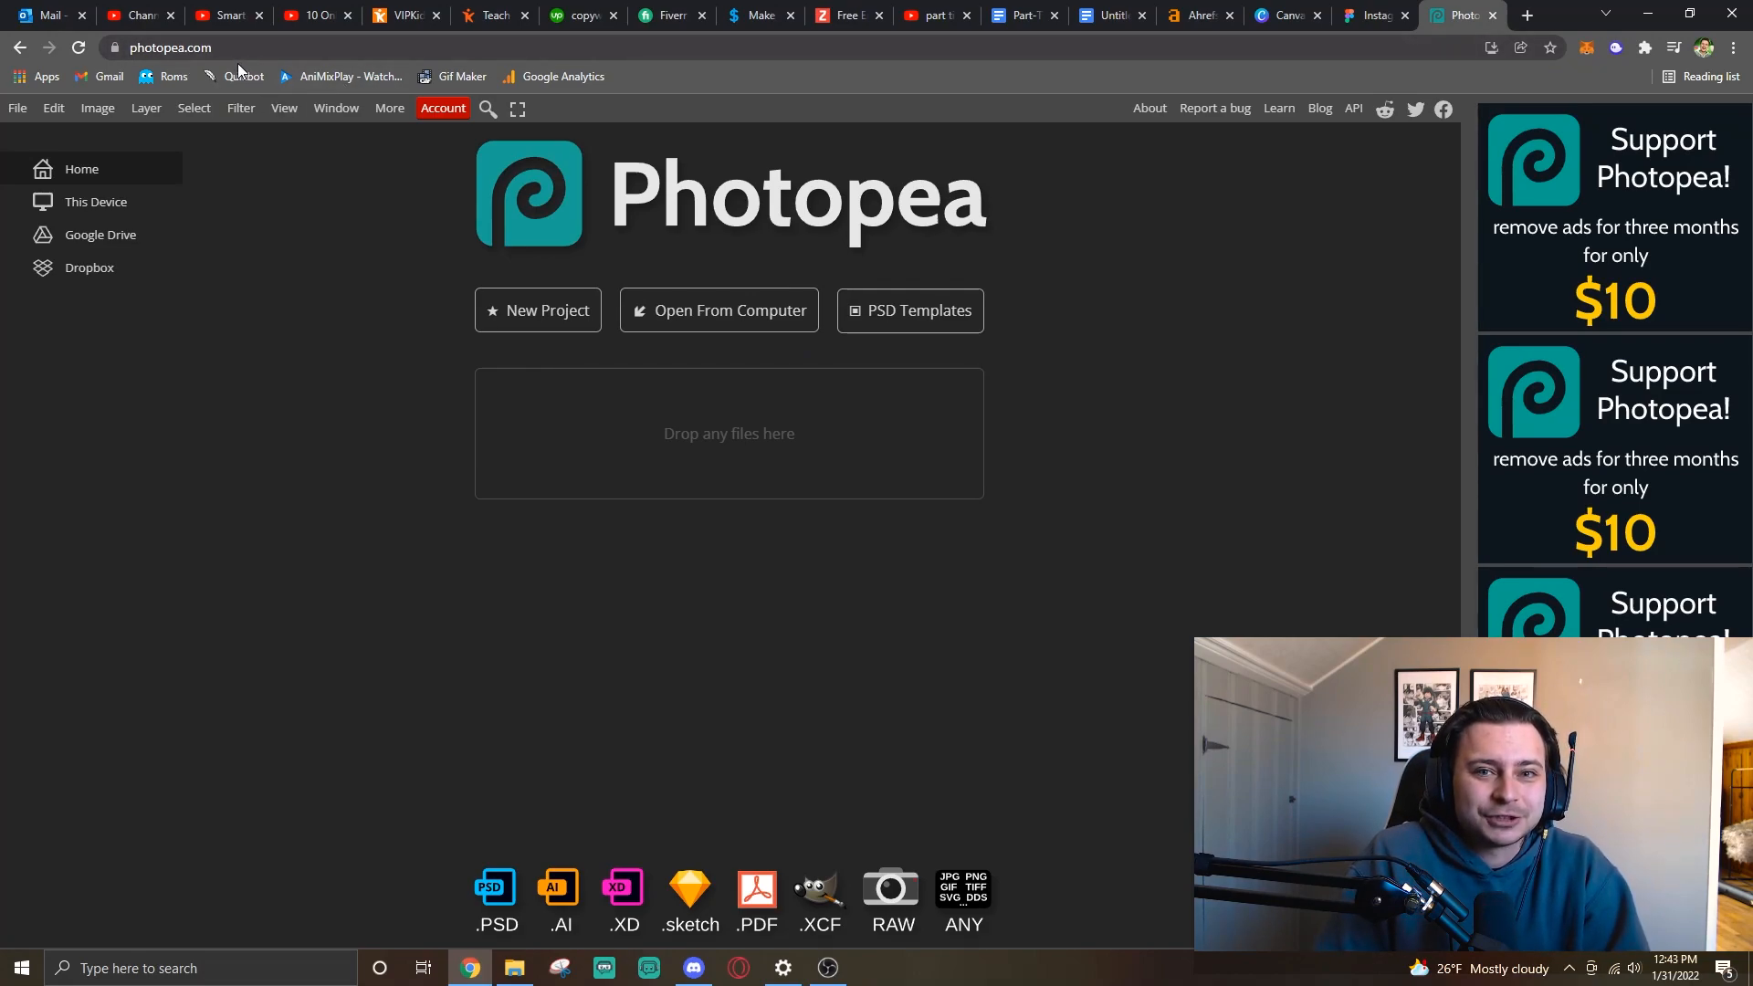
pyautogui.click(664, 14)
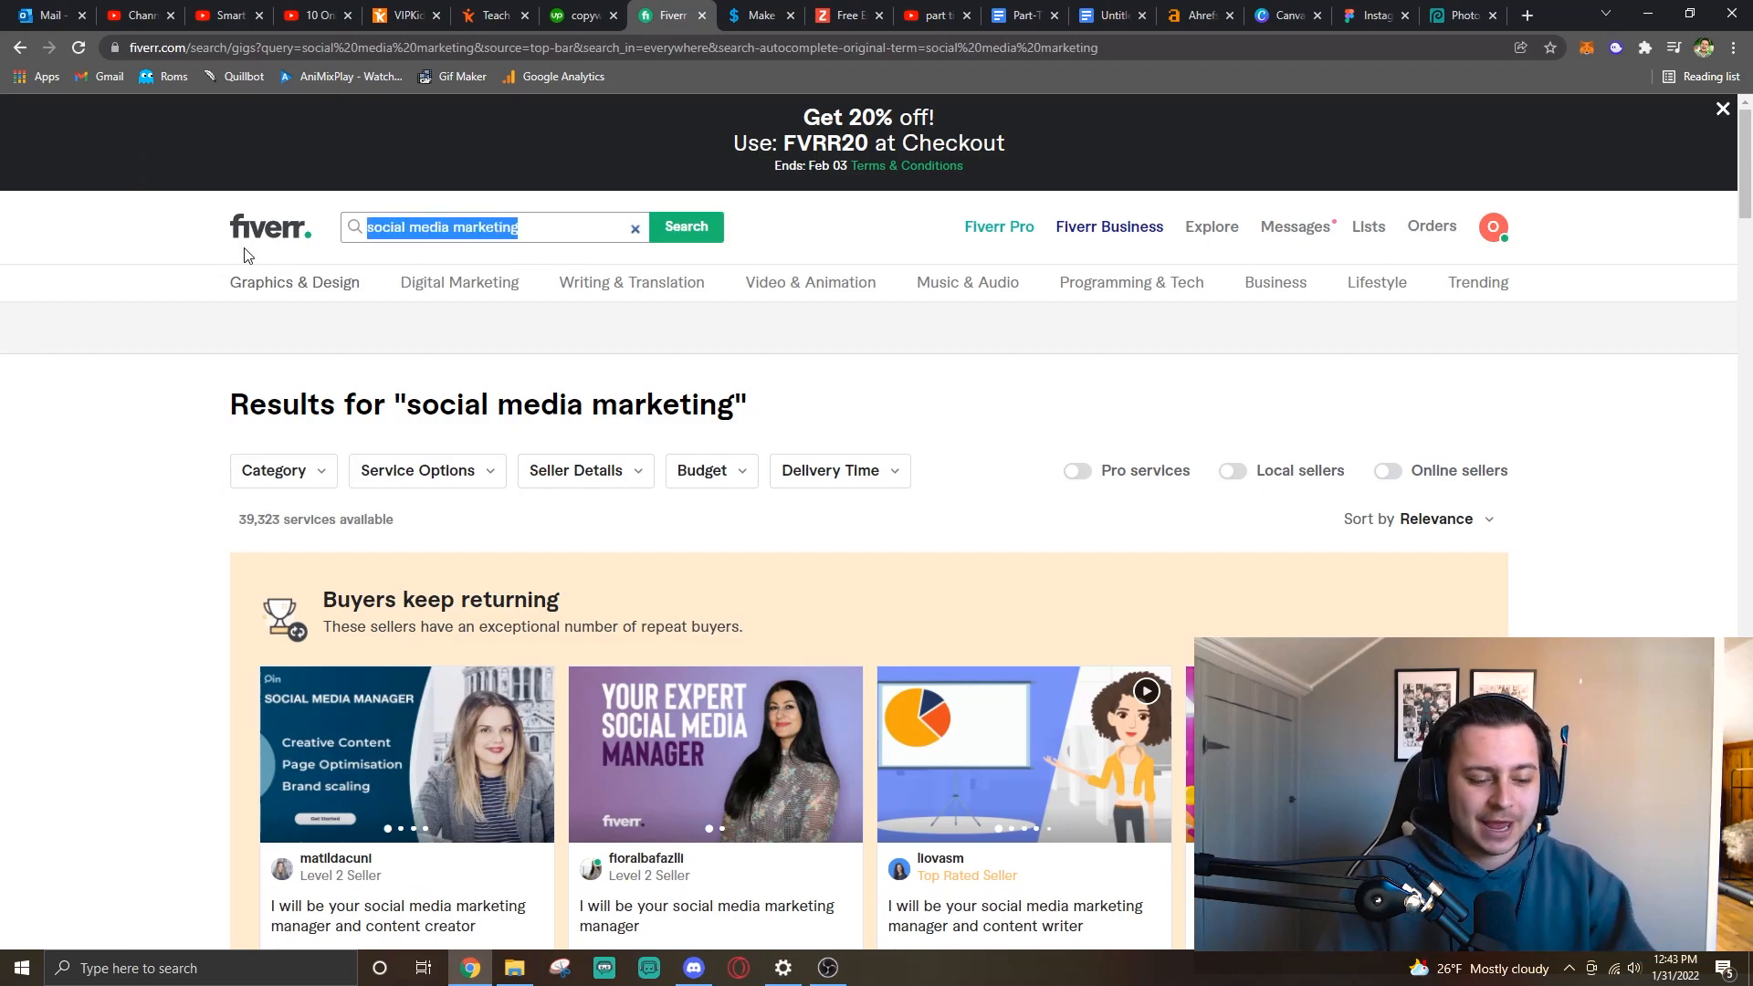
# Search Fiverr for 'graphic design' and scroll through the gigs and their starting prices.
pyautogui.write('graphic design')
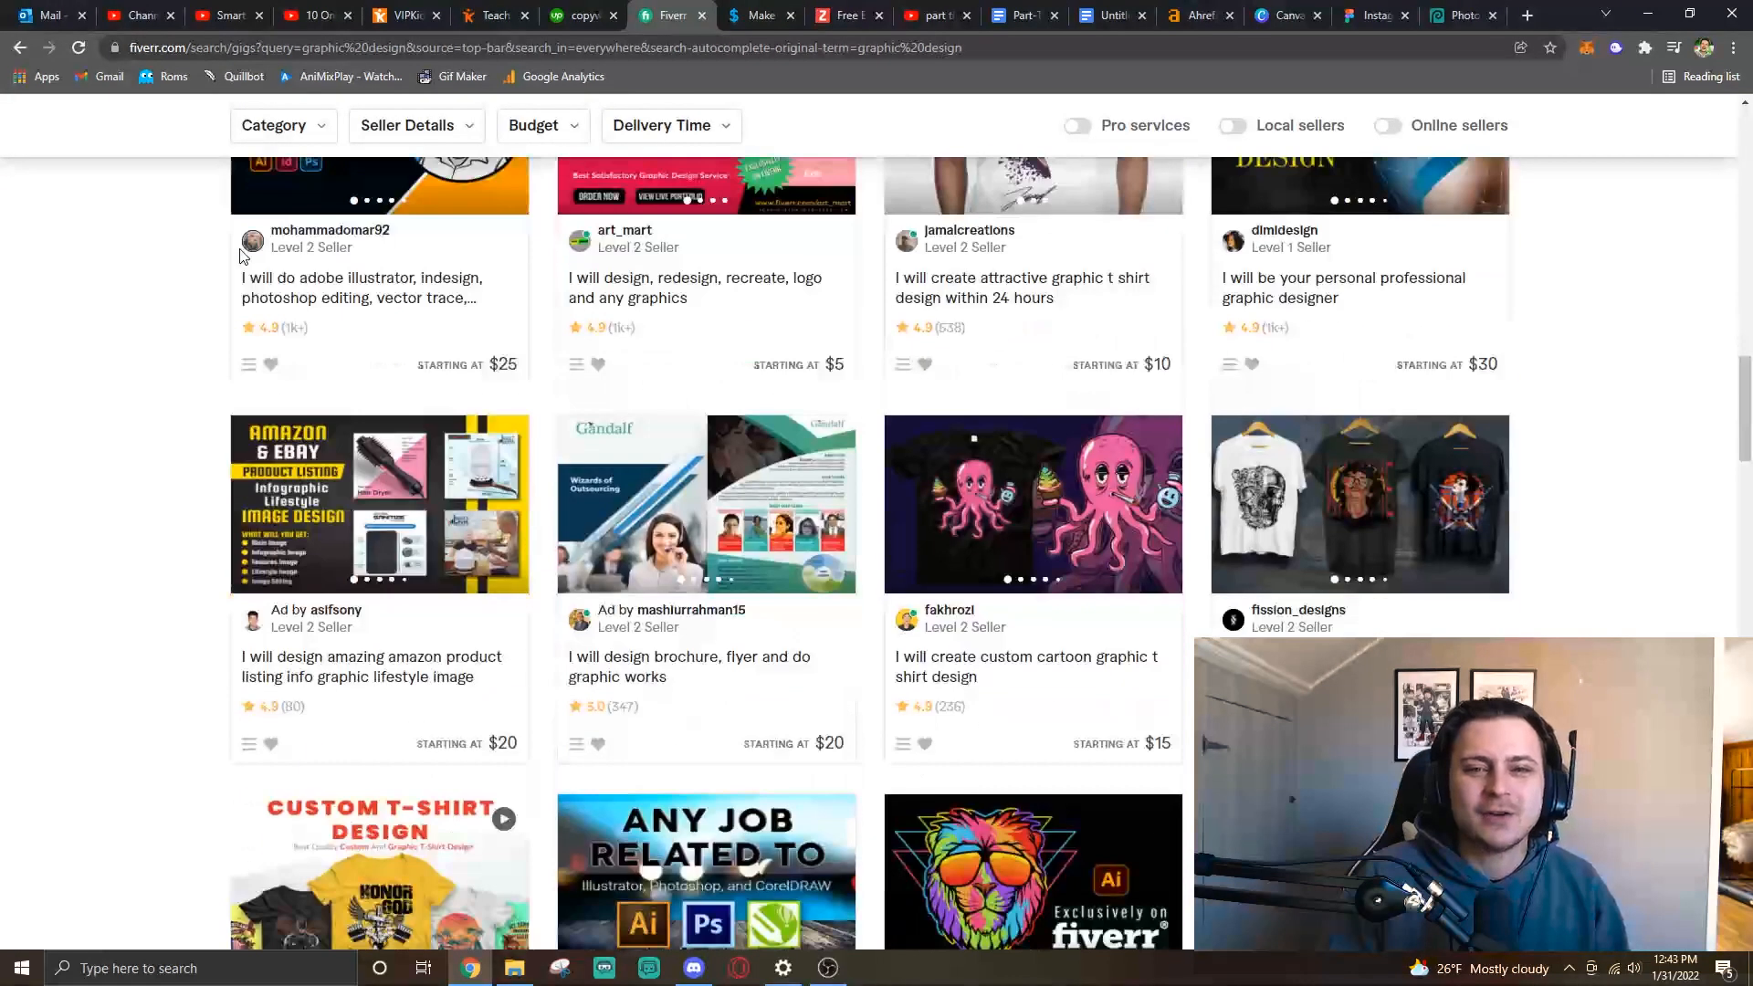
pyautogui.scroll(-3)
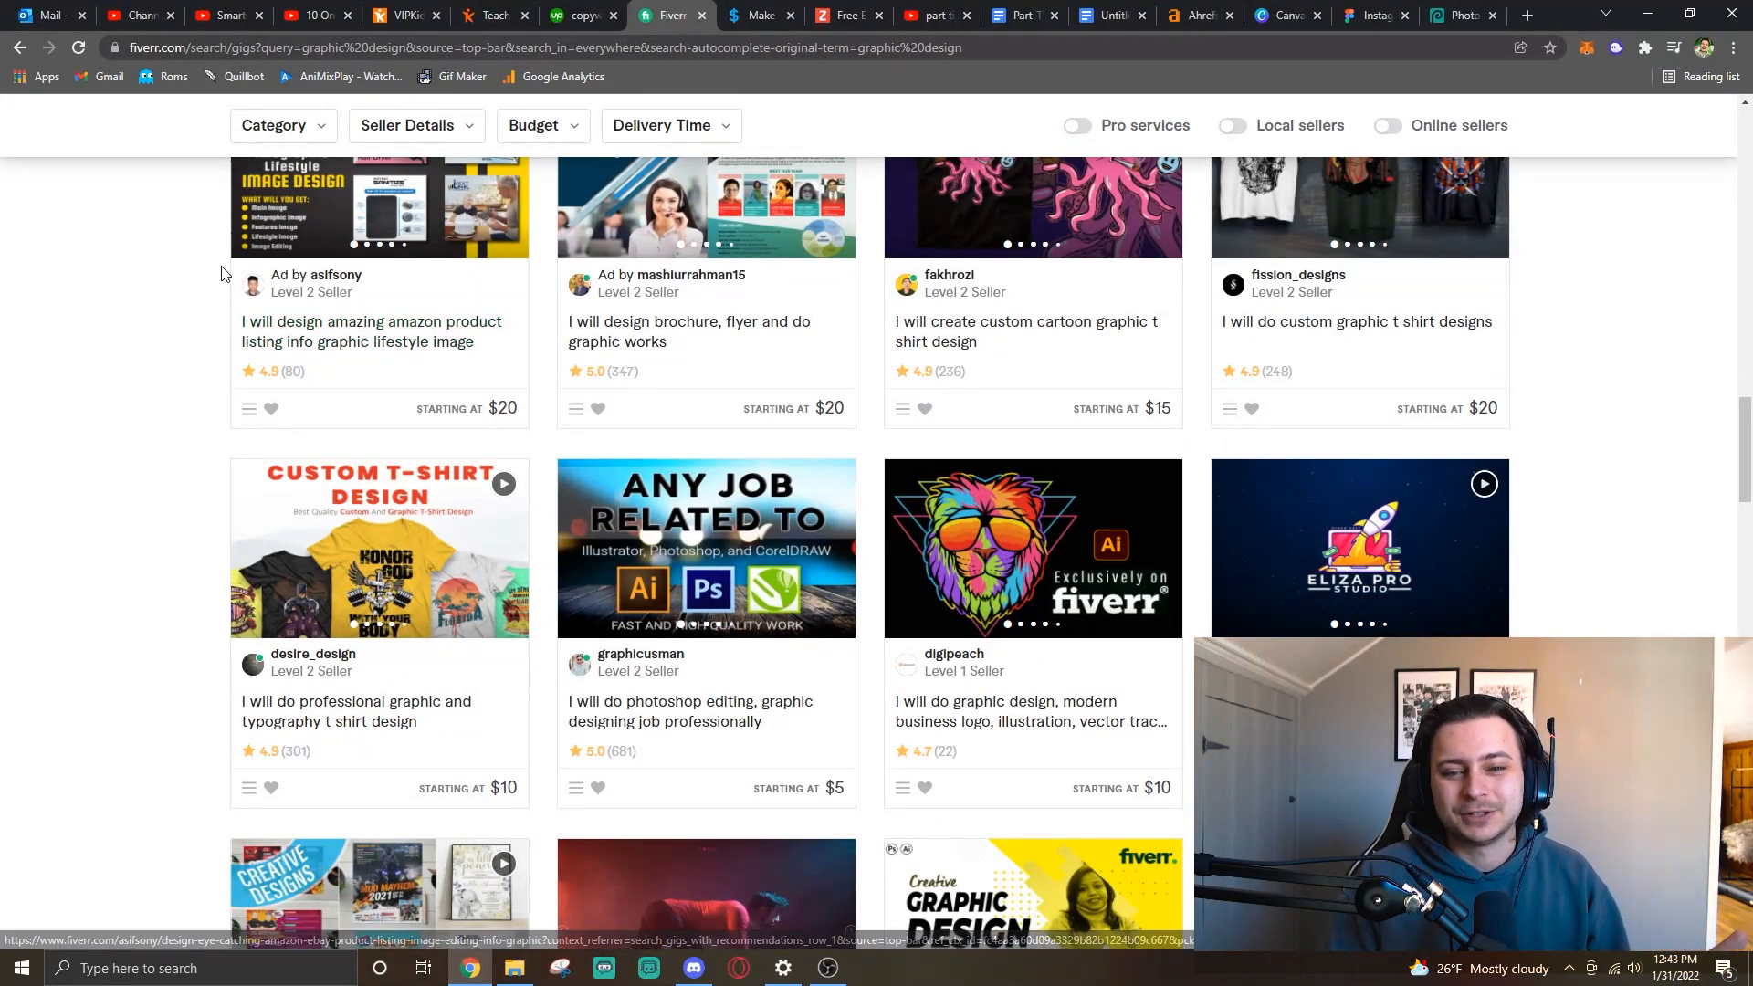
pyautogui.scroll(-3)
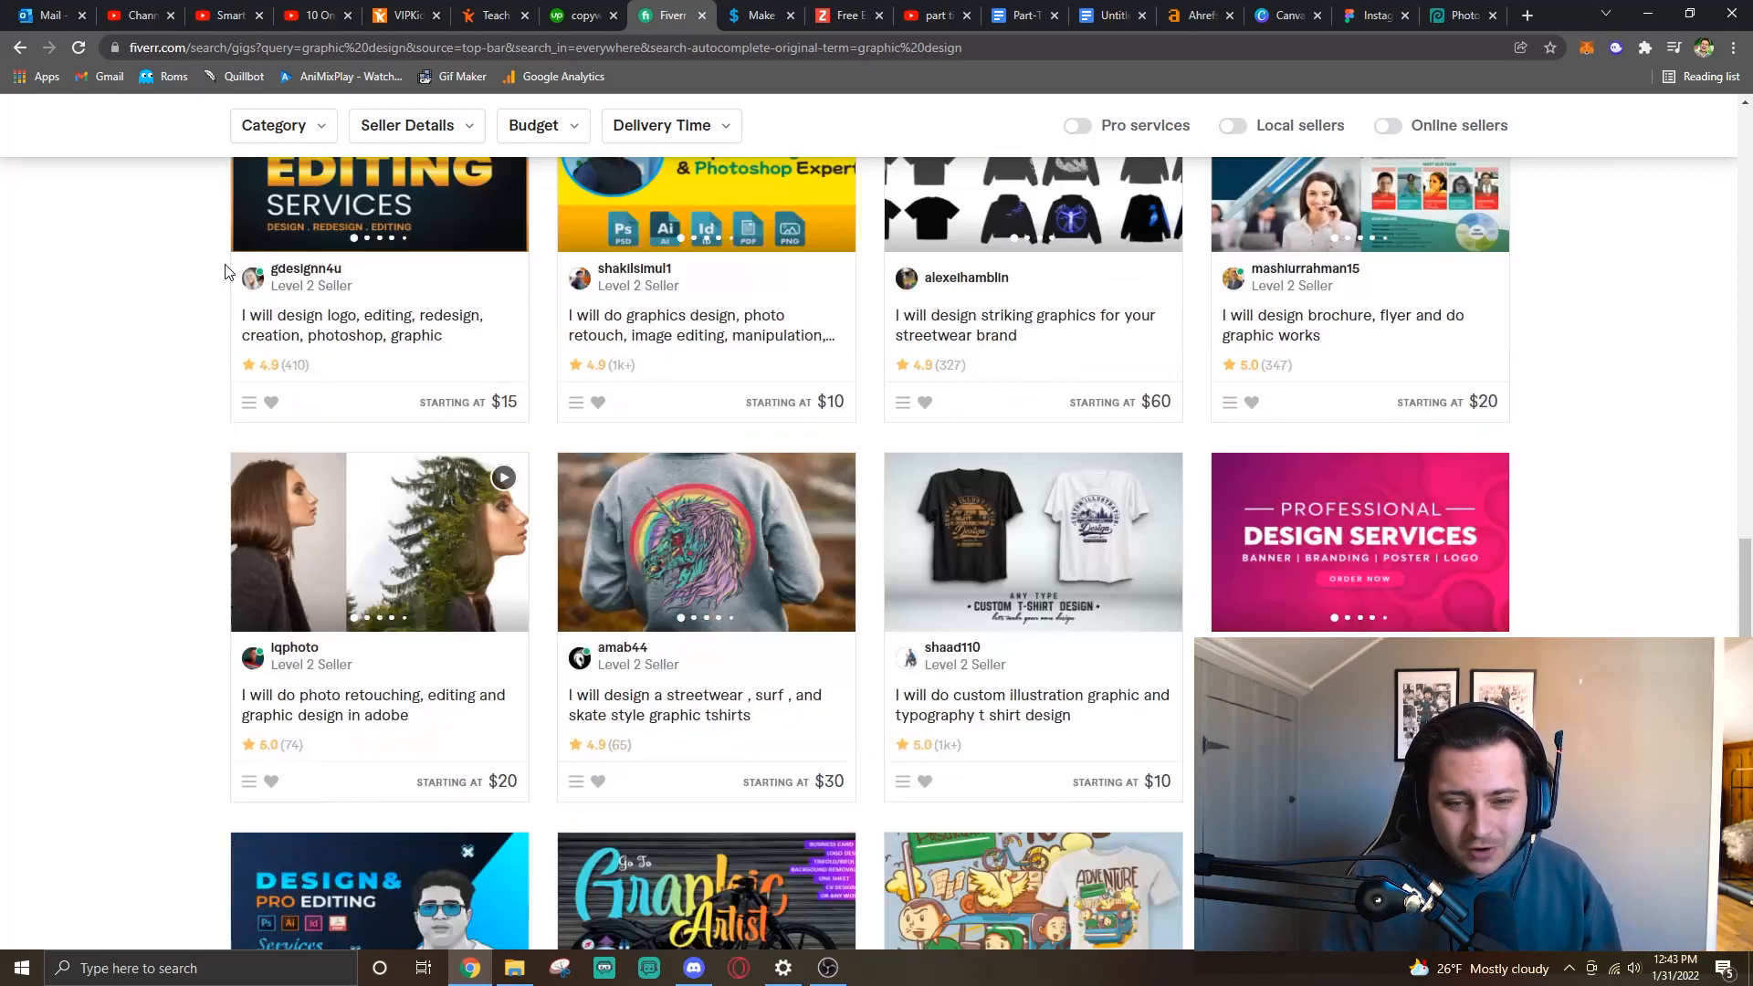
pyautogui.scroll(-3)
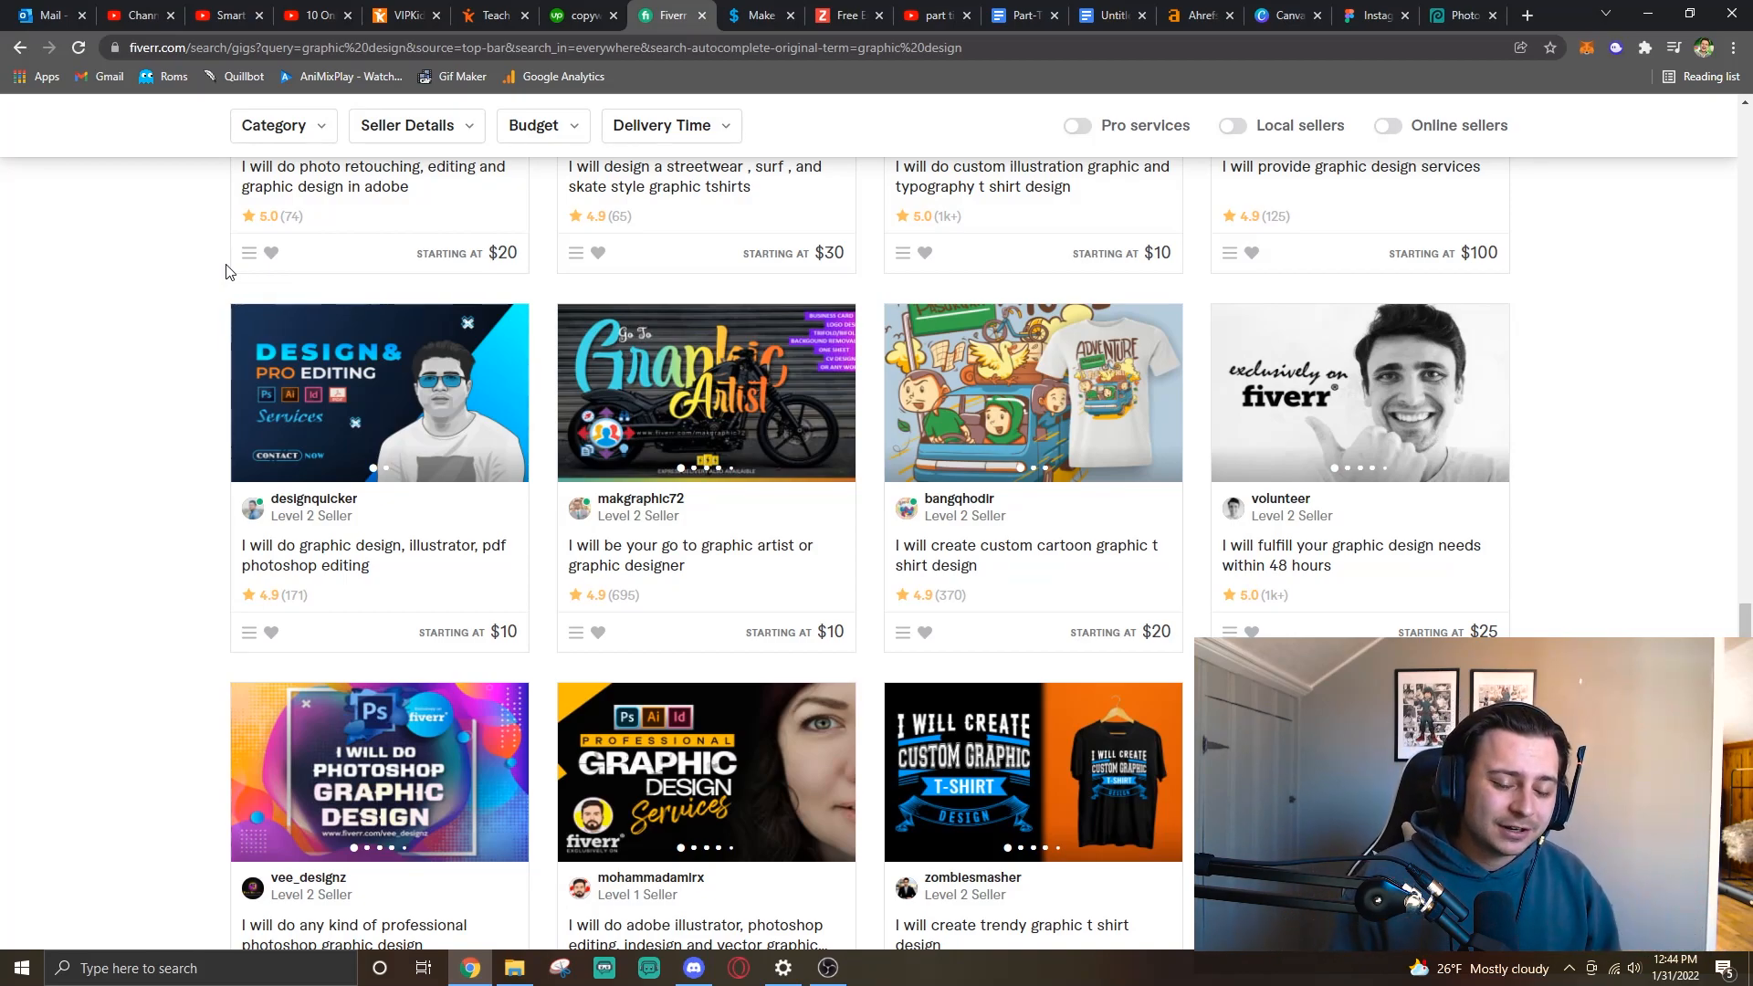
pyautogui.scroll(-3)
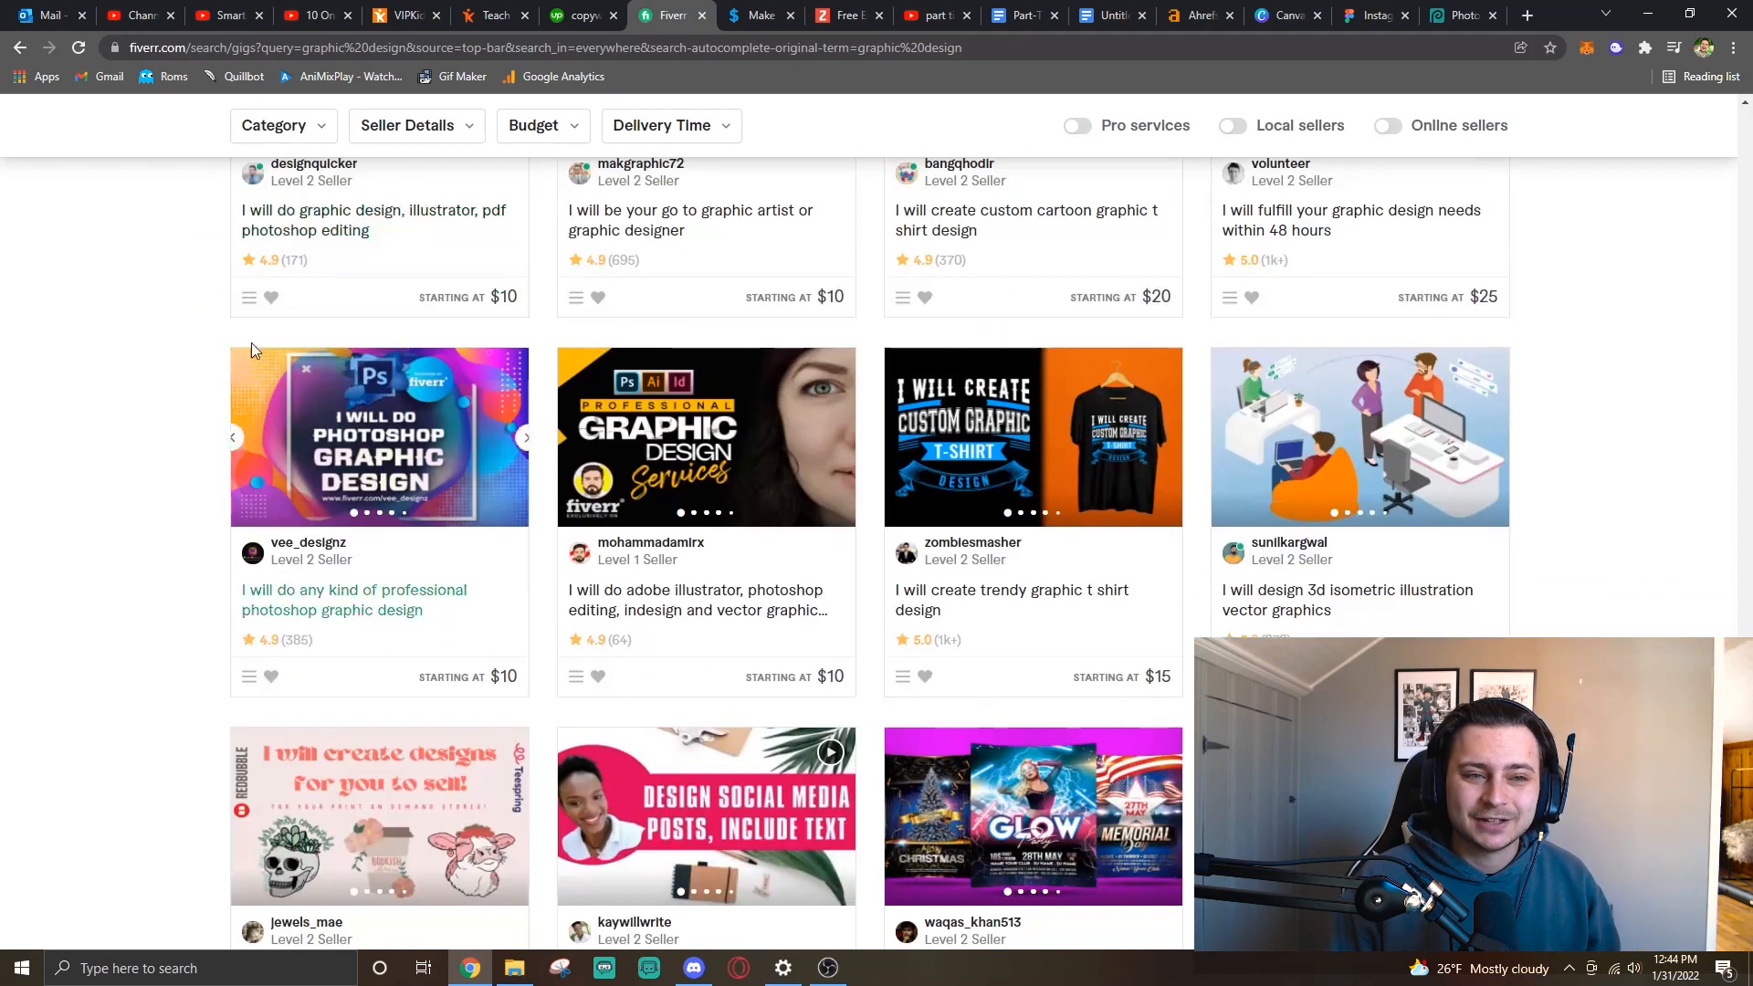
pyautogui.scroll(-3)
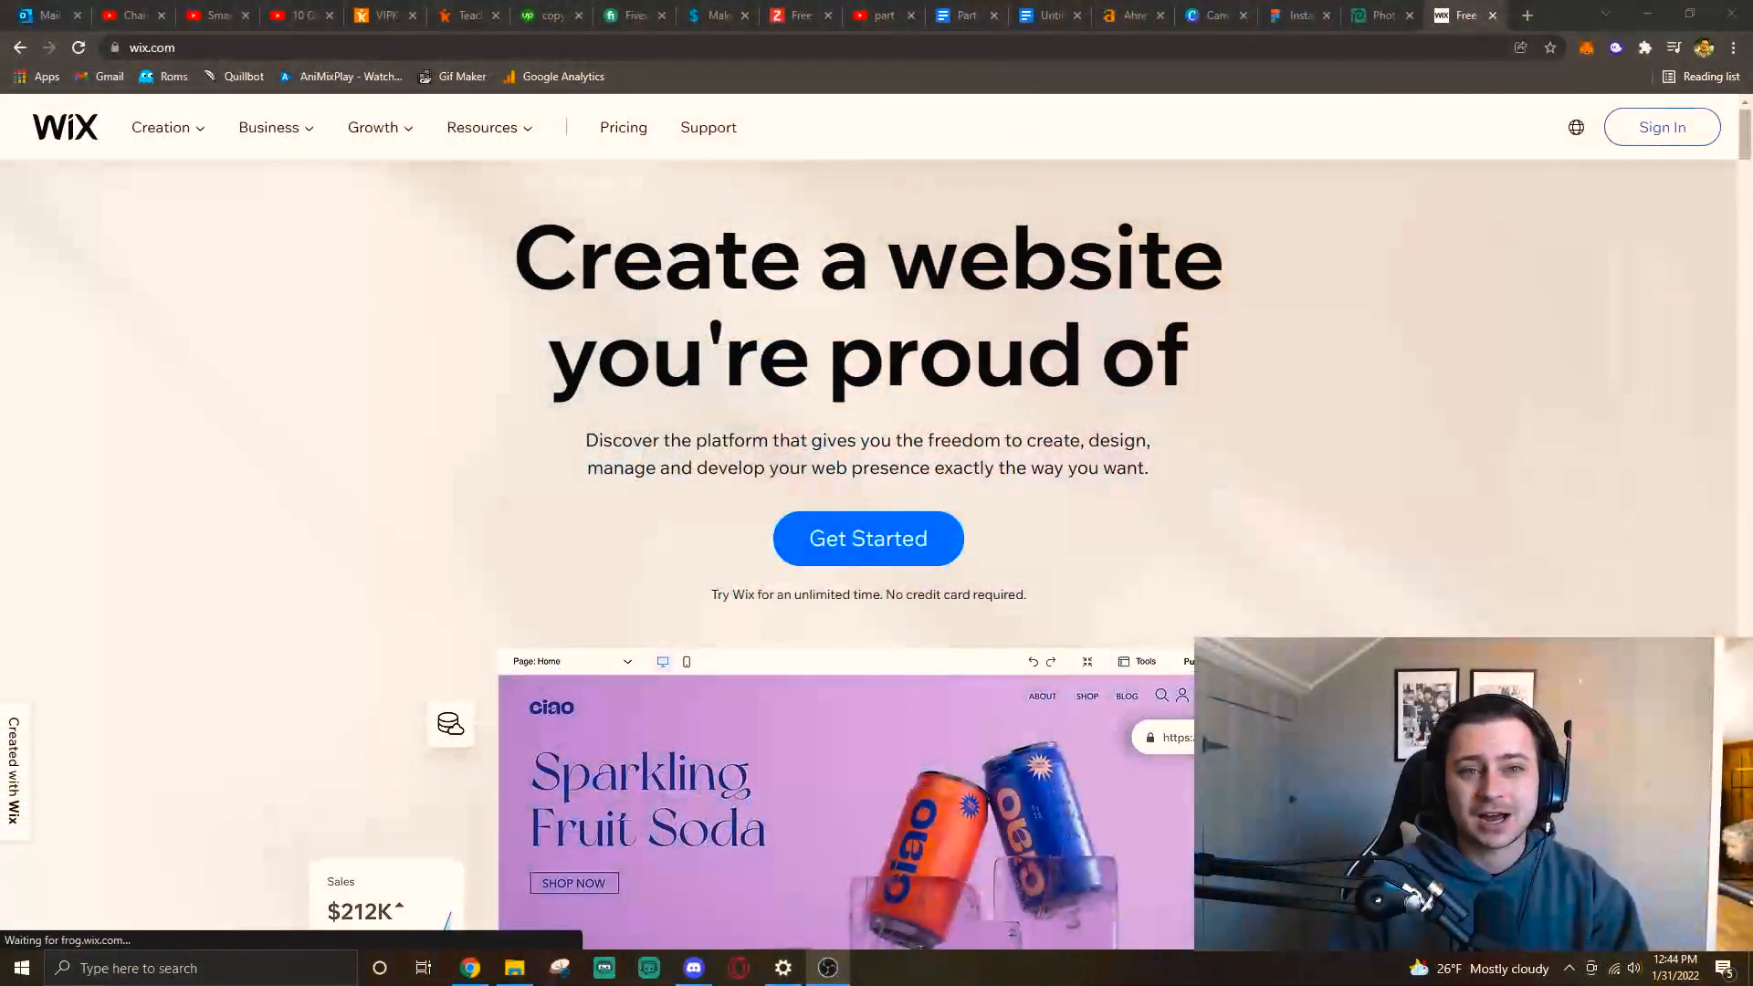
# Scroll through WordPress.com's example sites, then switch to the OnlyHustles Make Money tab.
pyautogui.scroll(-3)
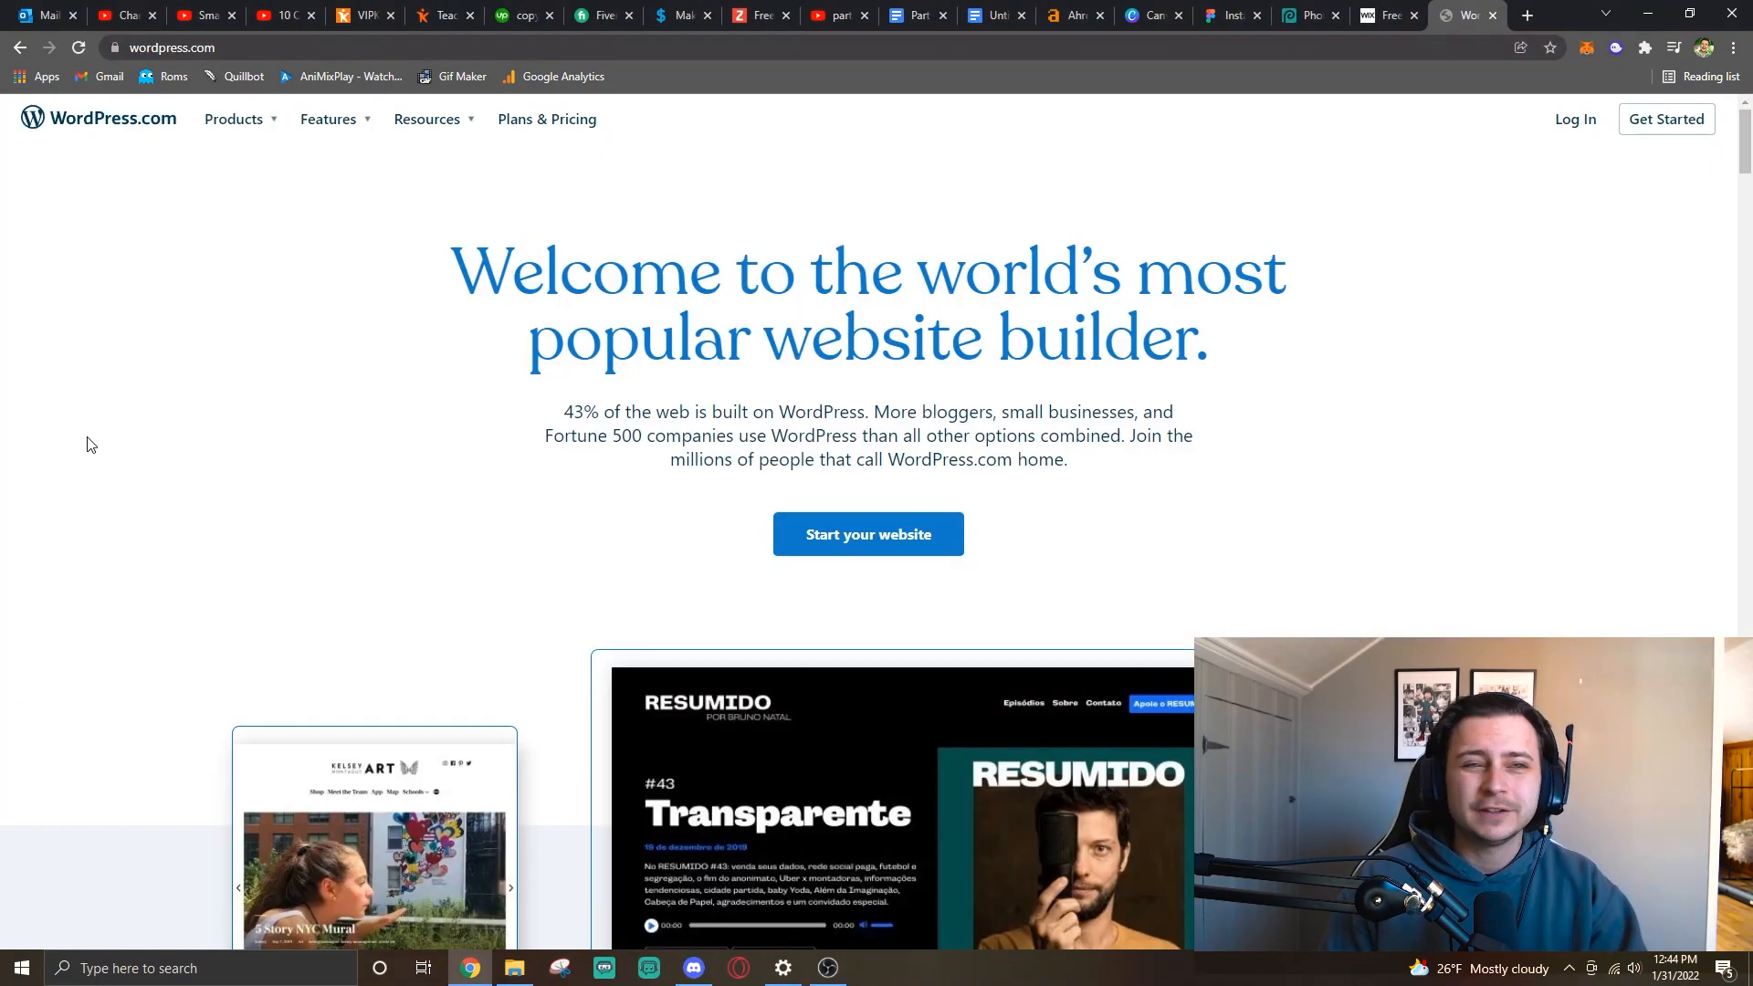
pyautogui.scroll(-3)
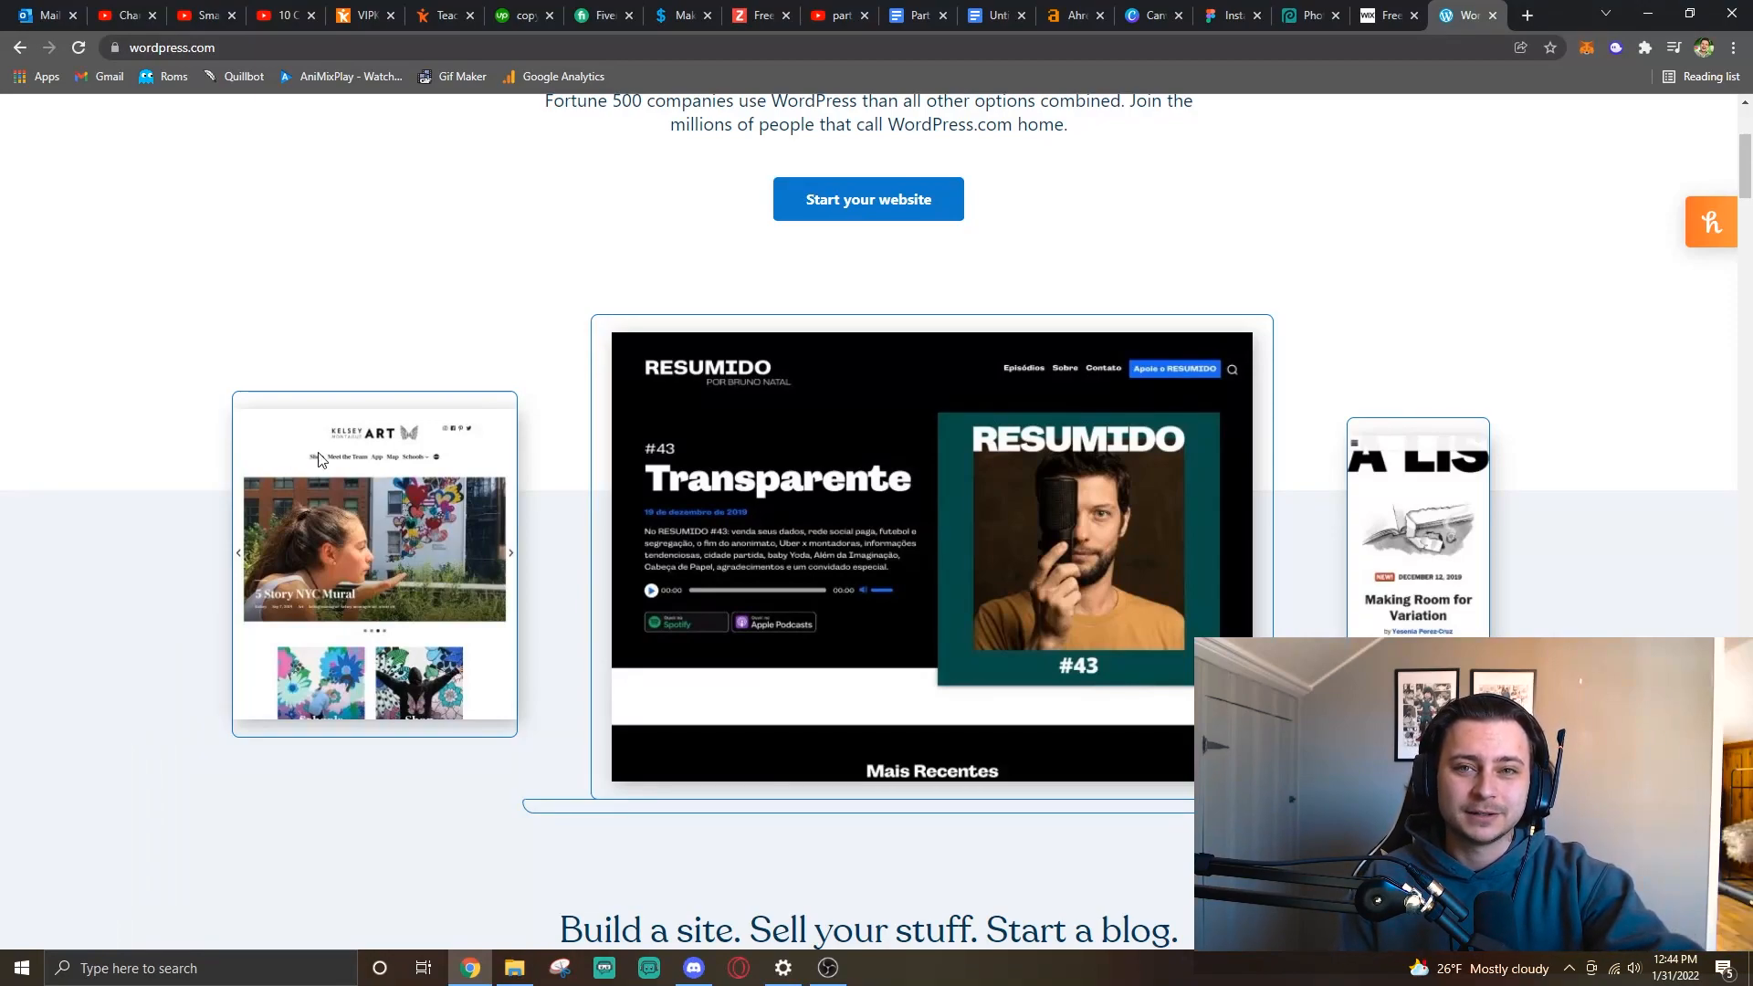
pyautogui.moveTo(469, 414)
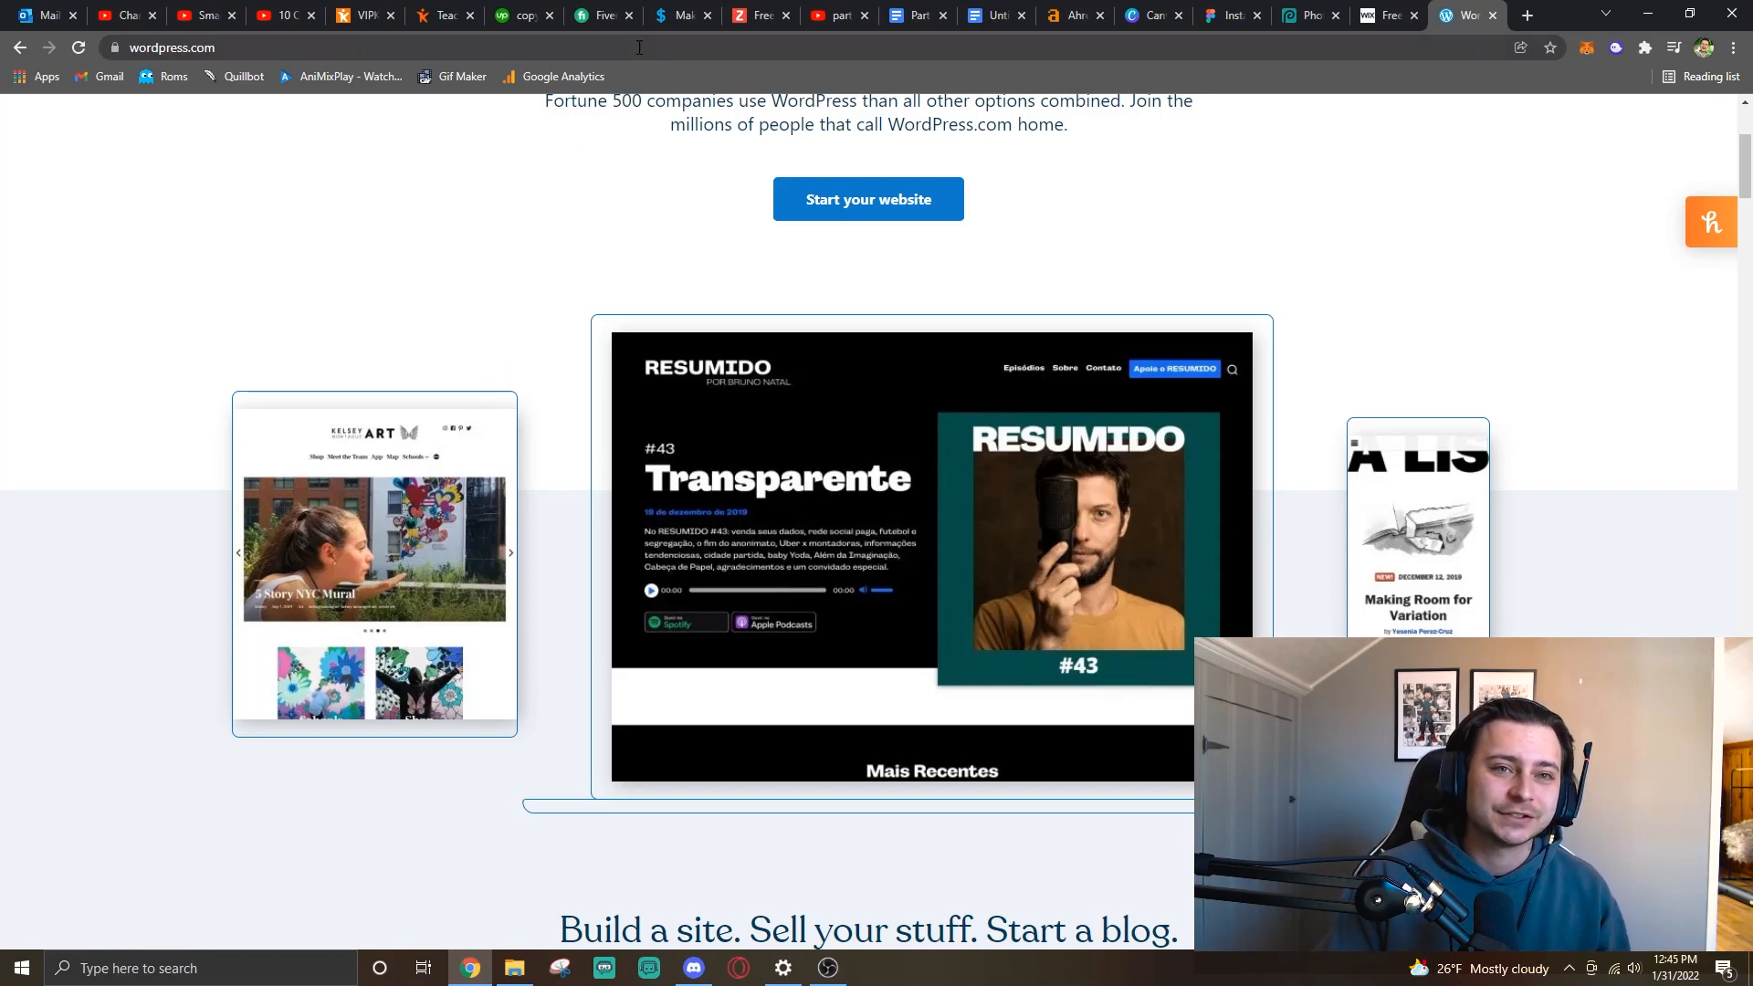
pyautogui.click(681, 15)
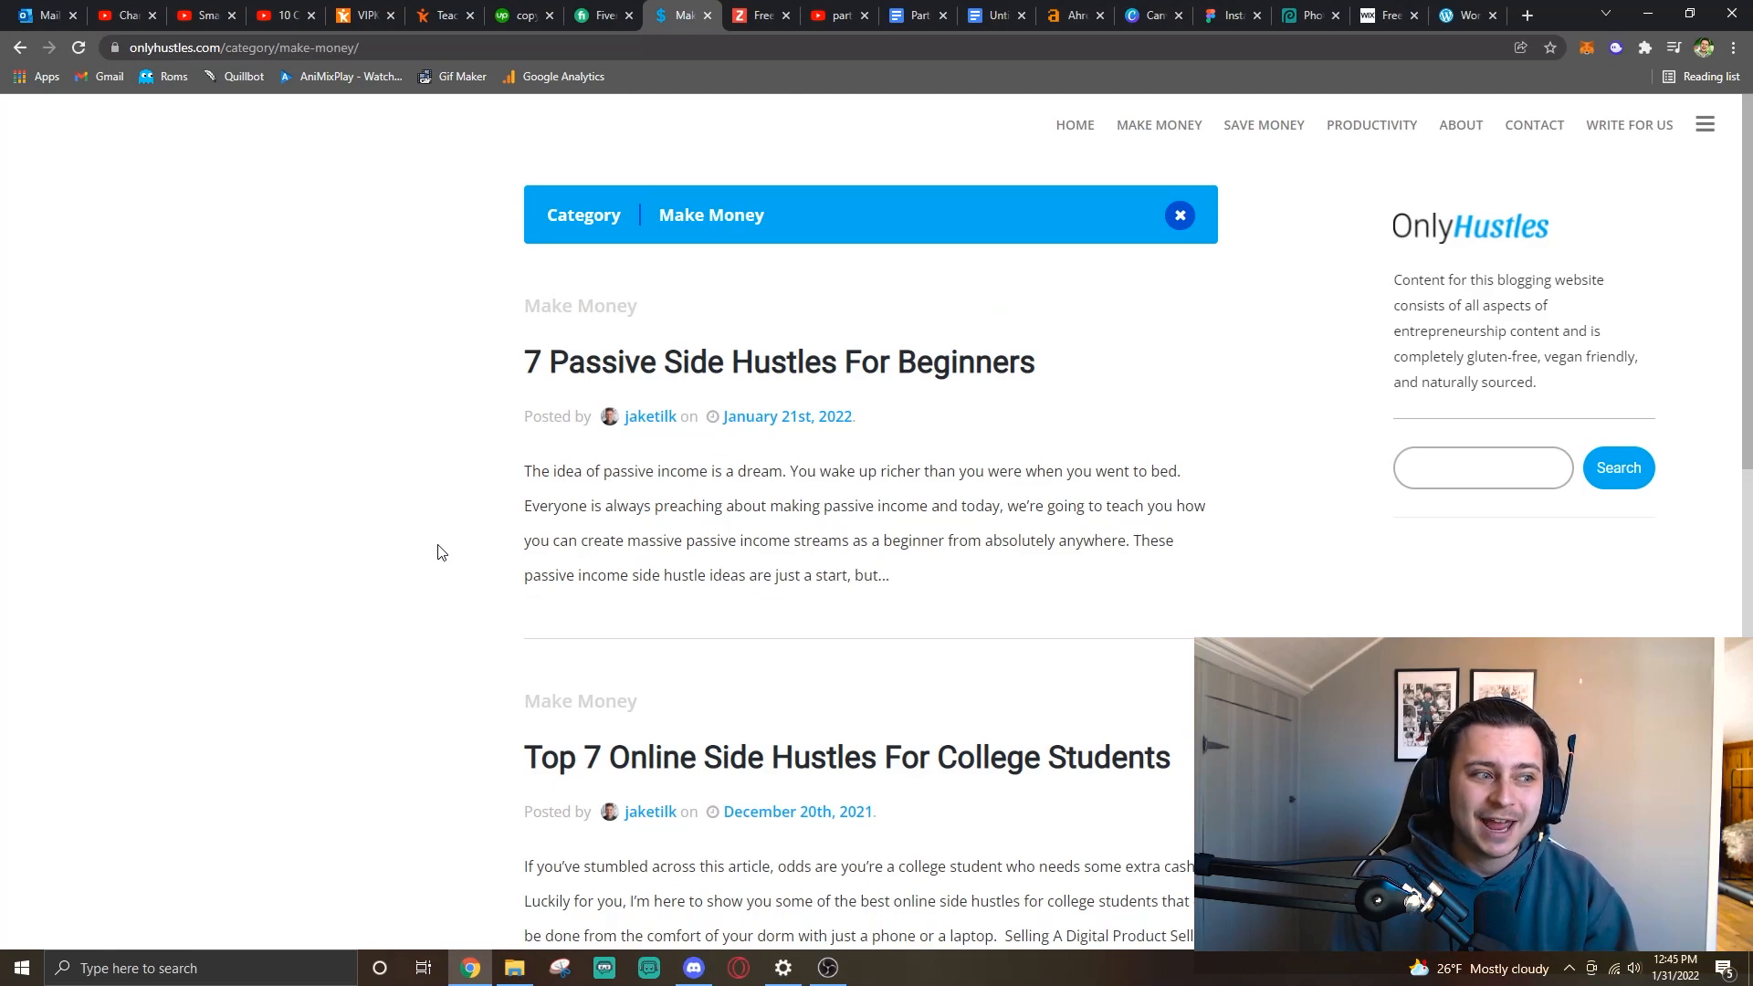
pyautogui.moveTo(453, 553)
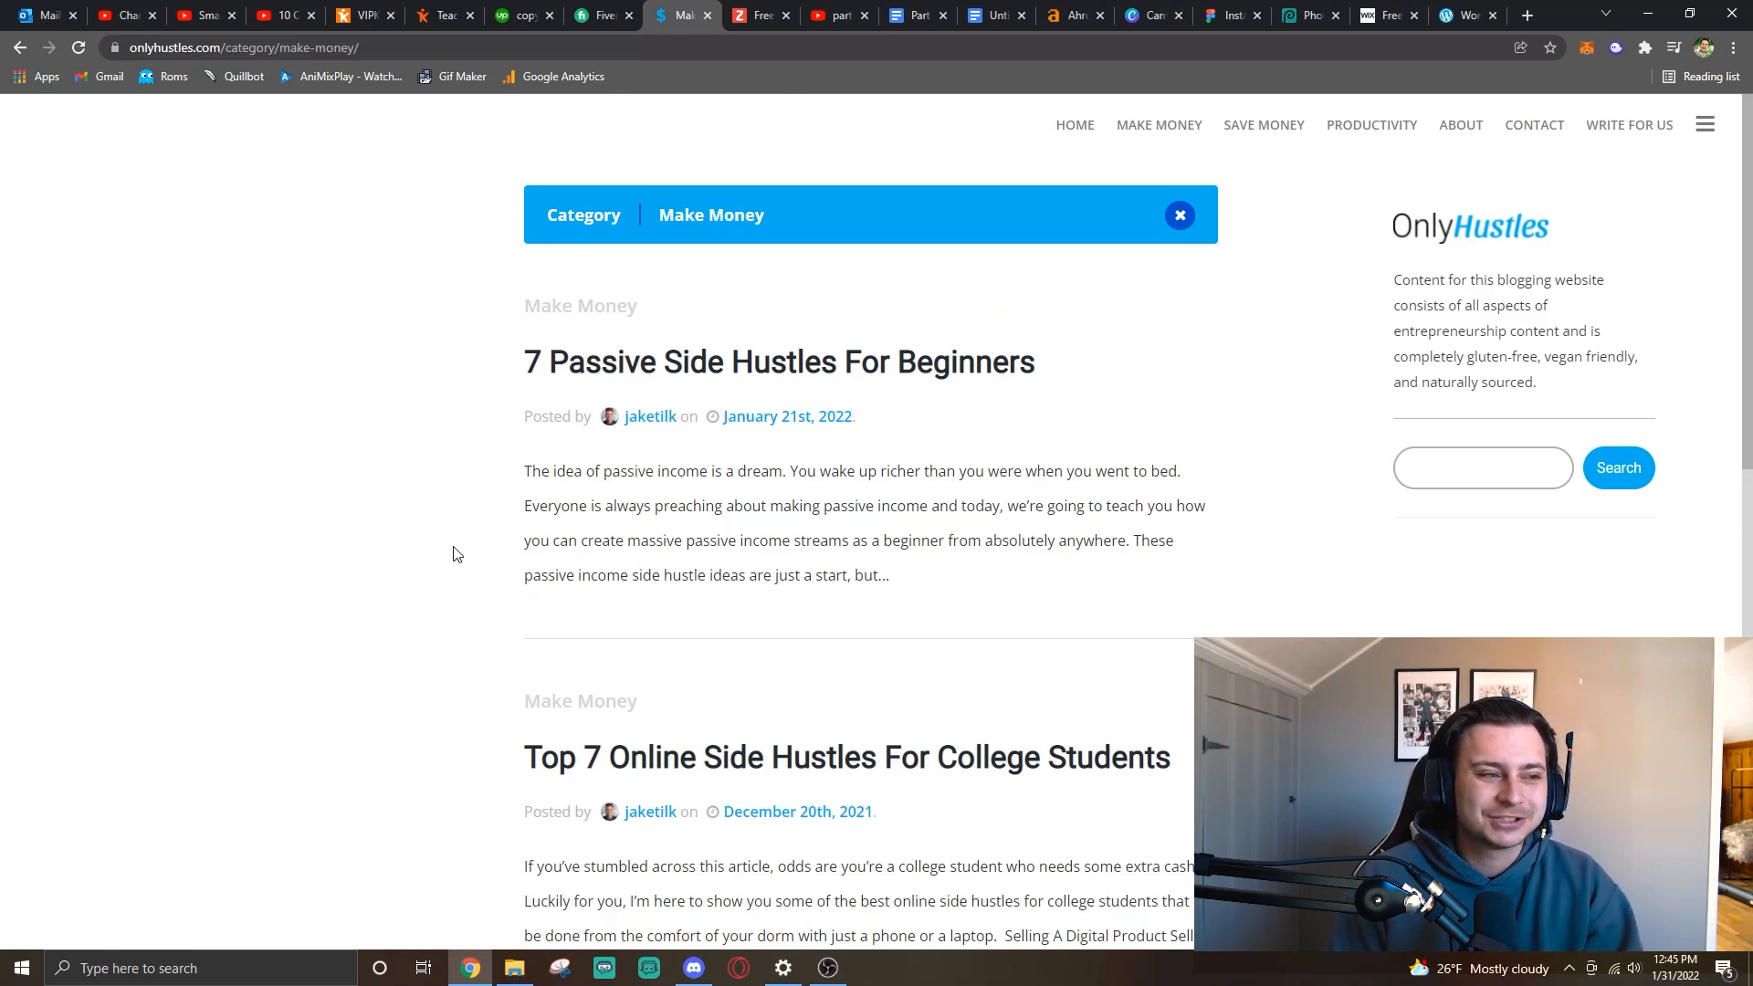